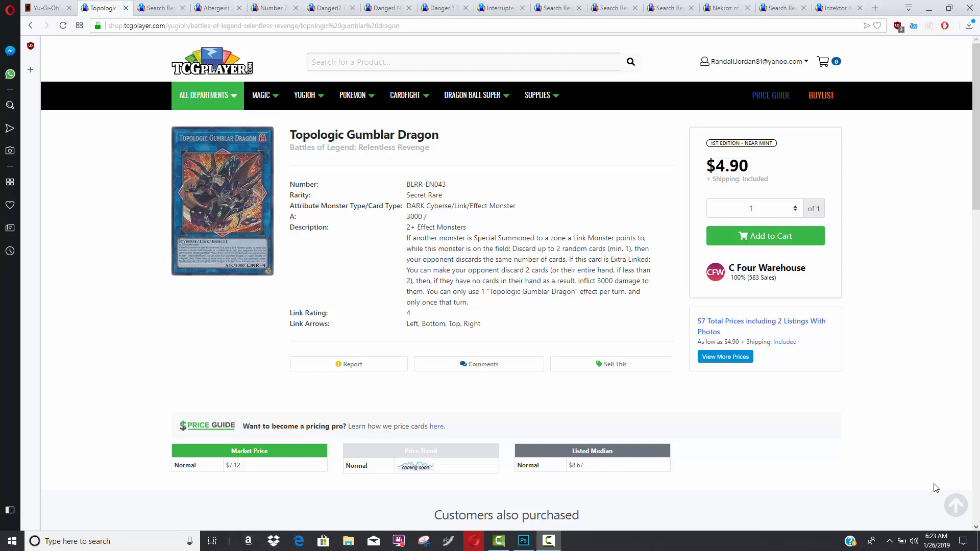
mouse_move(664, 73)
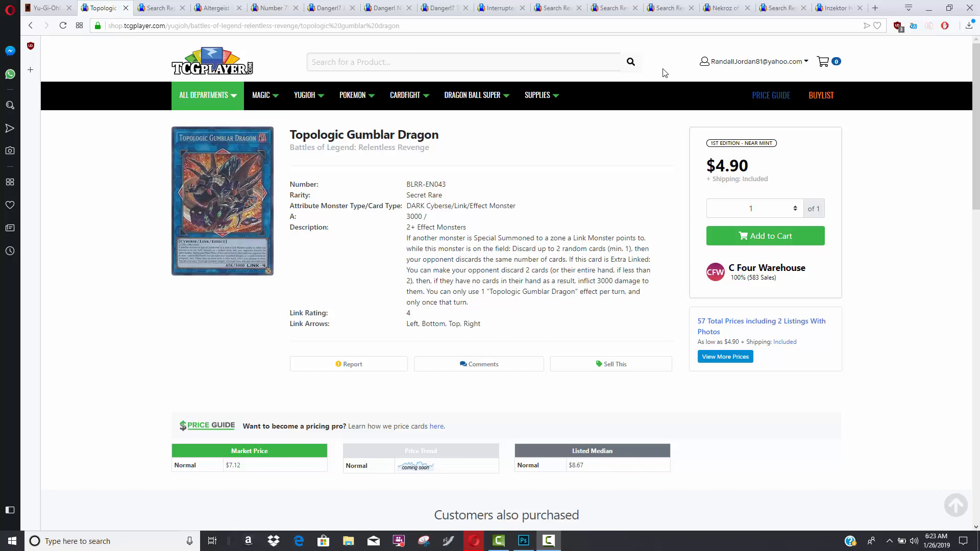
mouse_move(44, 7)
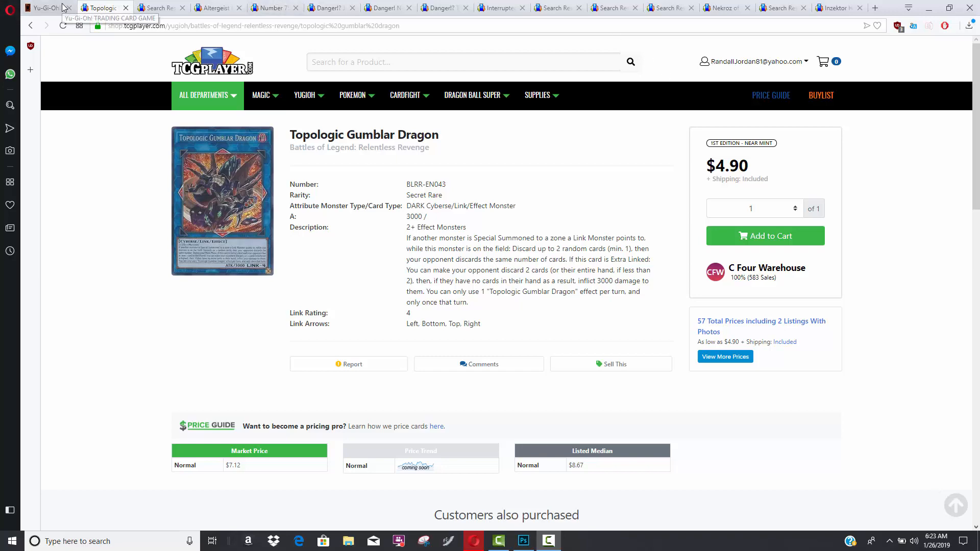
Scroll through the January 28, 2019 Forbidden & Limited List down to No Longer On List.
click(41, 7)
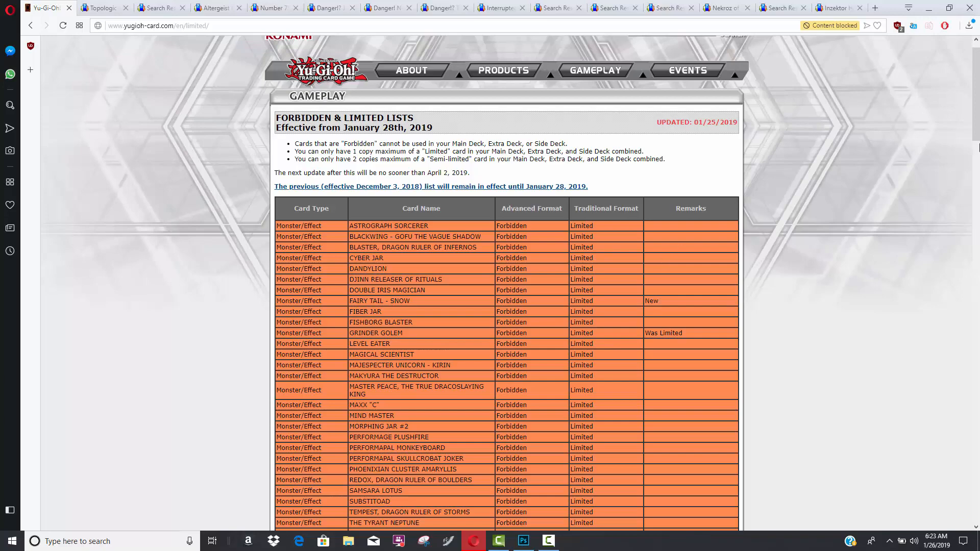
scroll(down, 3)
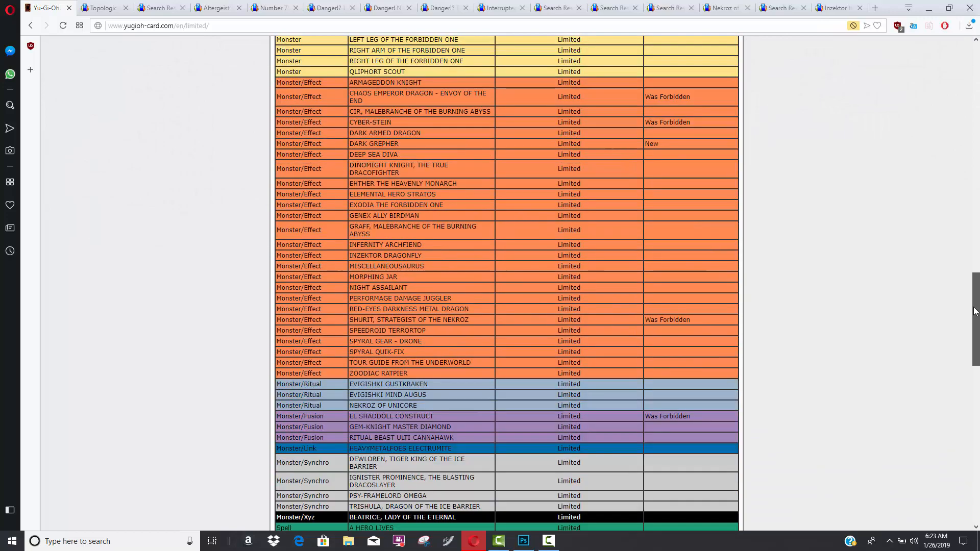
scroll(down, 3)
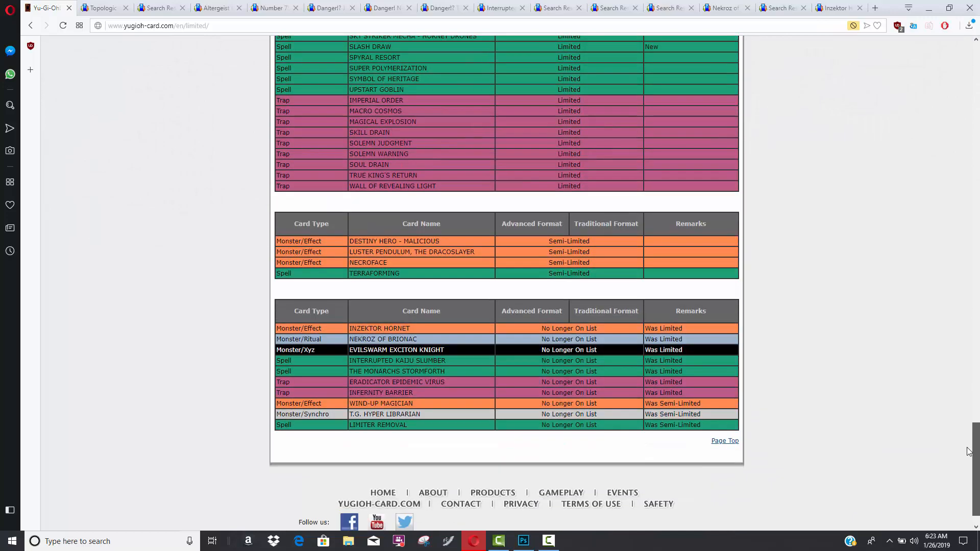
scroll(up, 3)
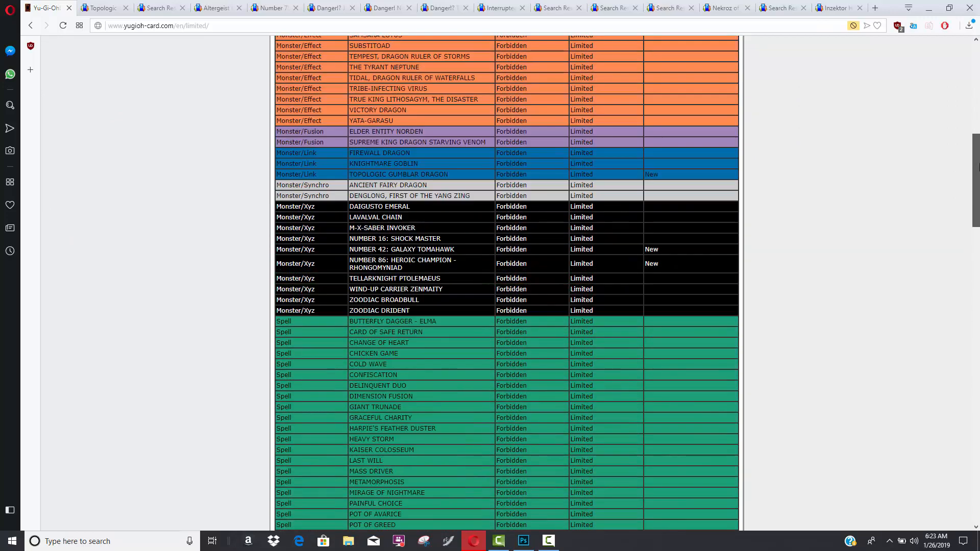
scroll(down, 3)
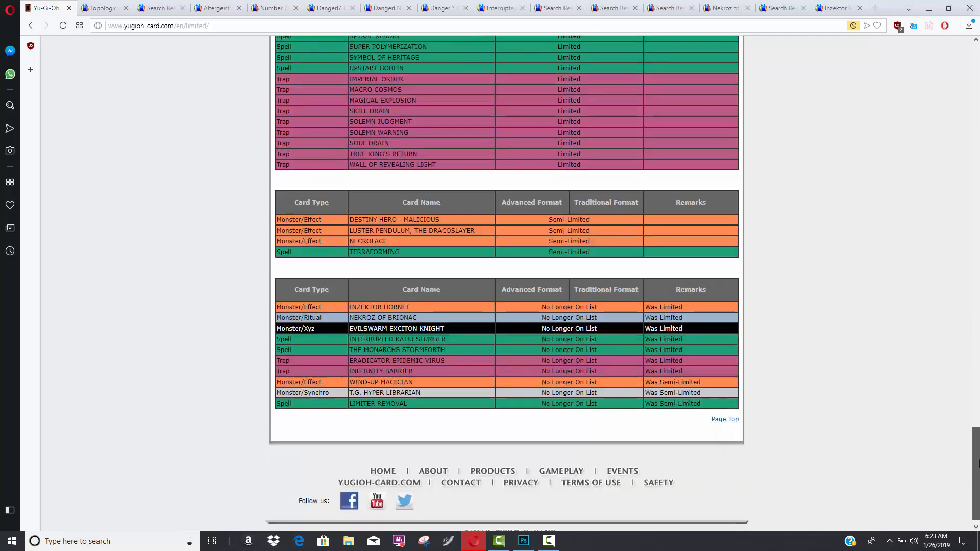
scroll(up, 3)
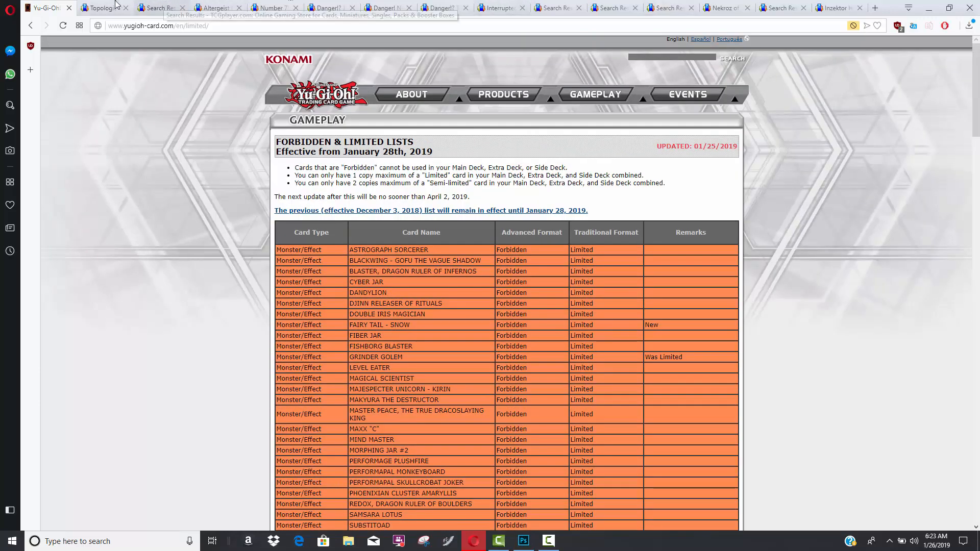
Return to the Topologic Gumblar Dragon tab to check its $7.12 market price.
click(100, 8)
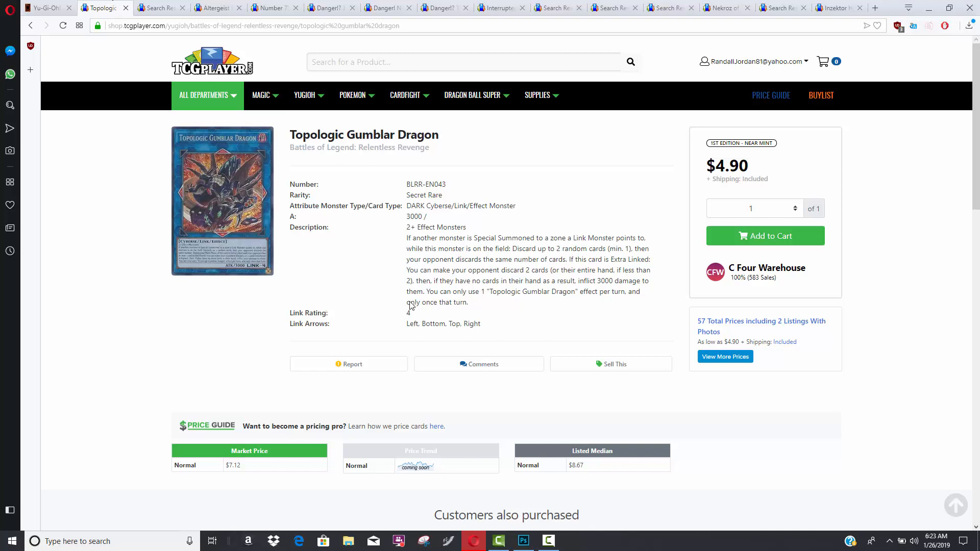
mouse_move(592, 148)
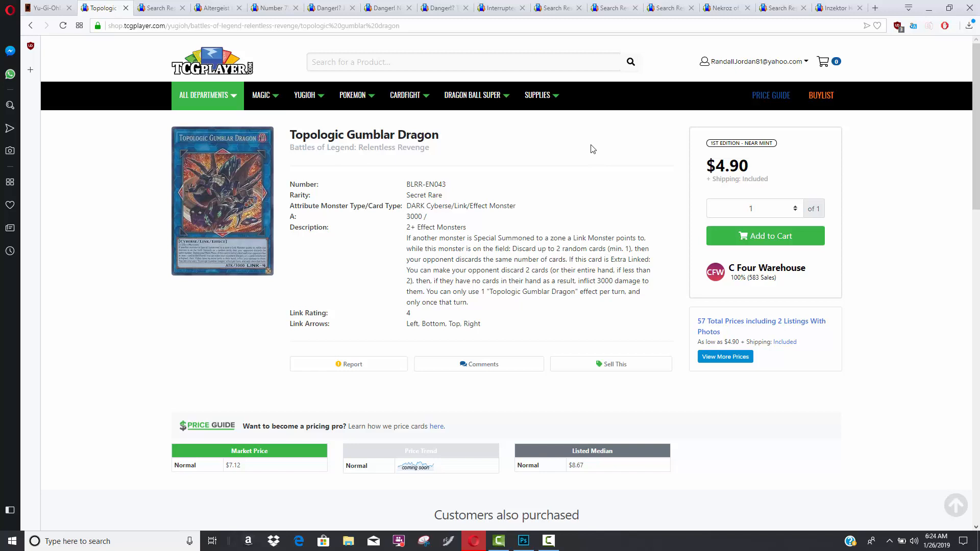
mouse_move(587, 141)
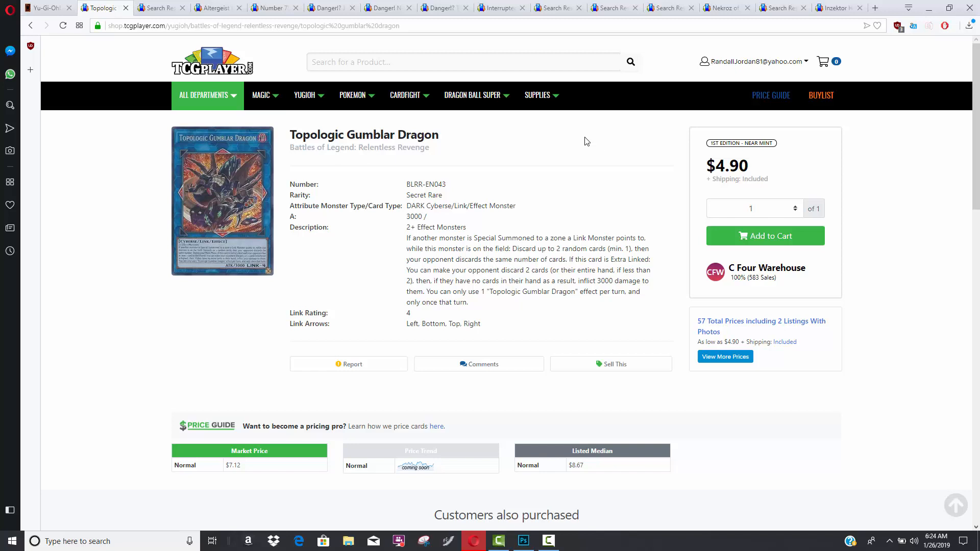
mouse_move(201, 21)
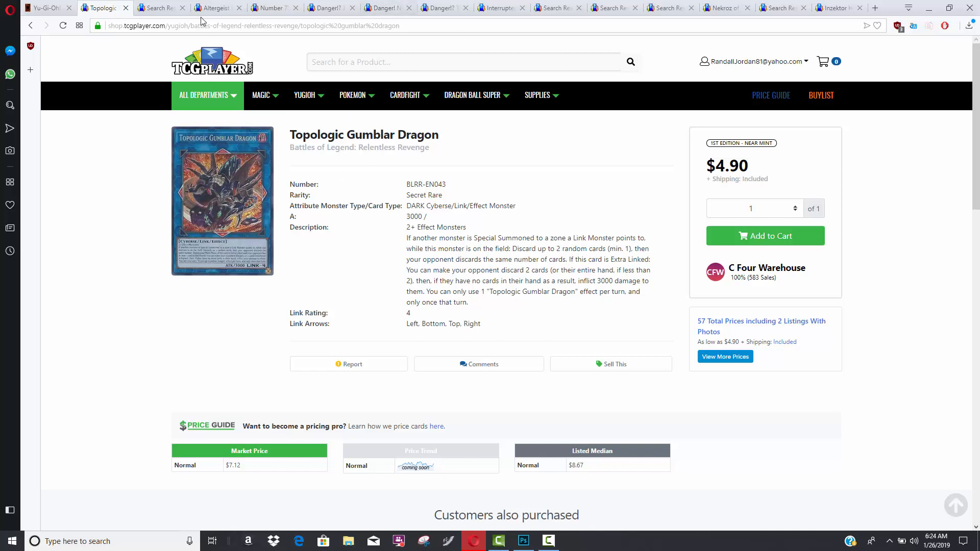
mouse_move(125, 8)
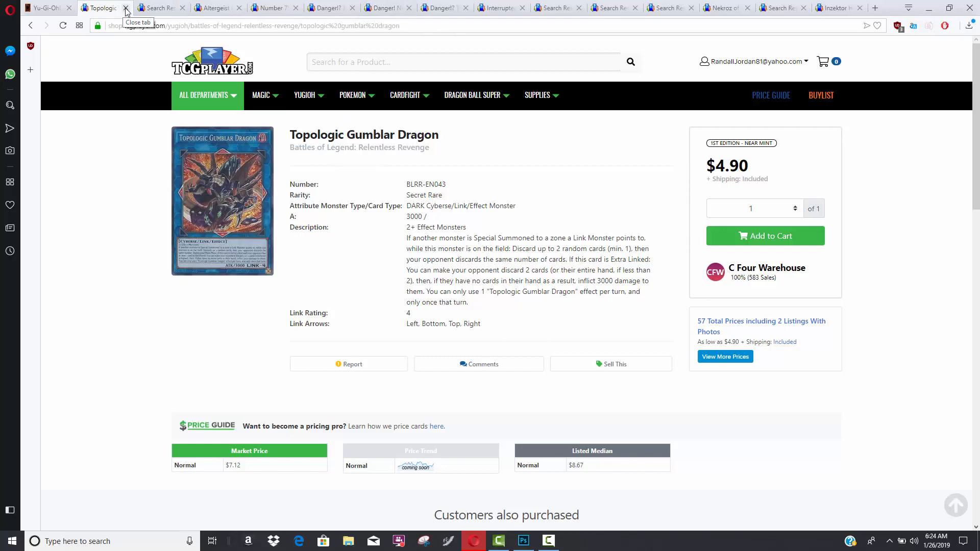
Close the Topologic Gumblar Dragon tab and scroll through the Sky Striker search results.
click(126, 7)
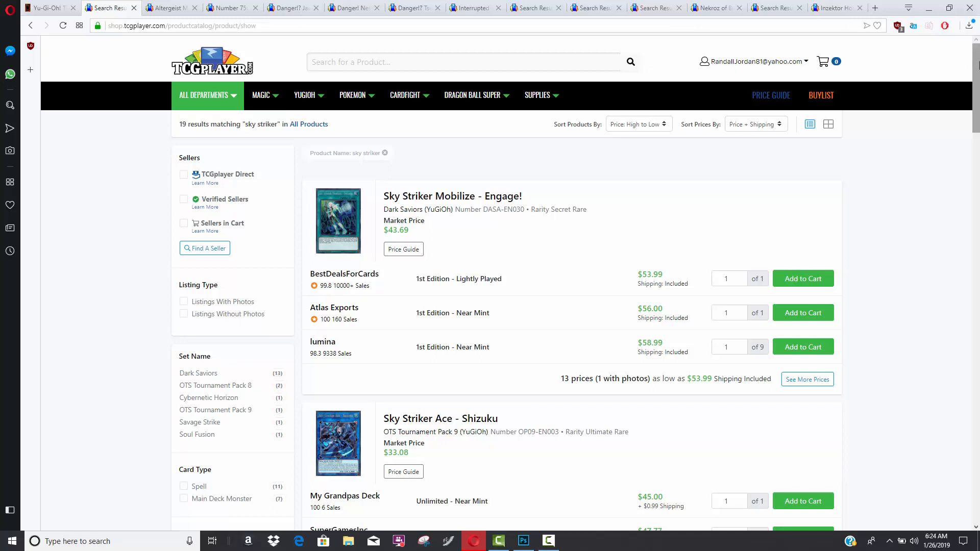
scroll(down, 3)
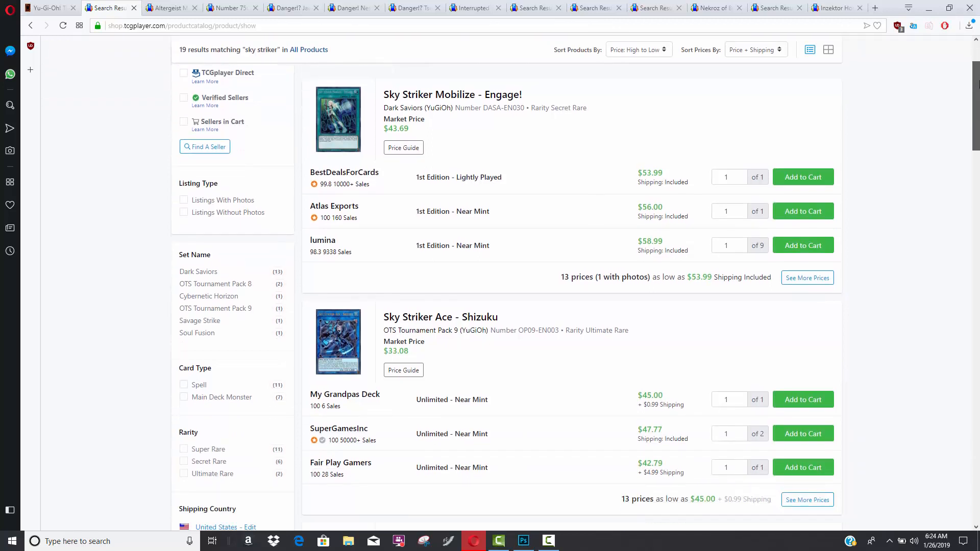
scroll(down, 3)
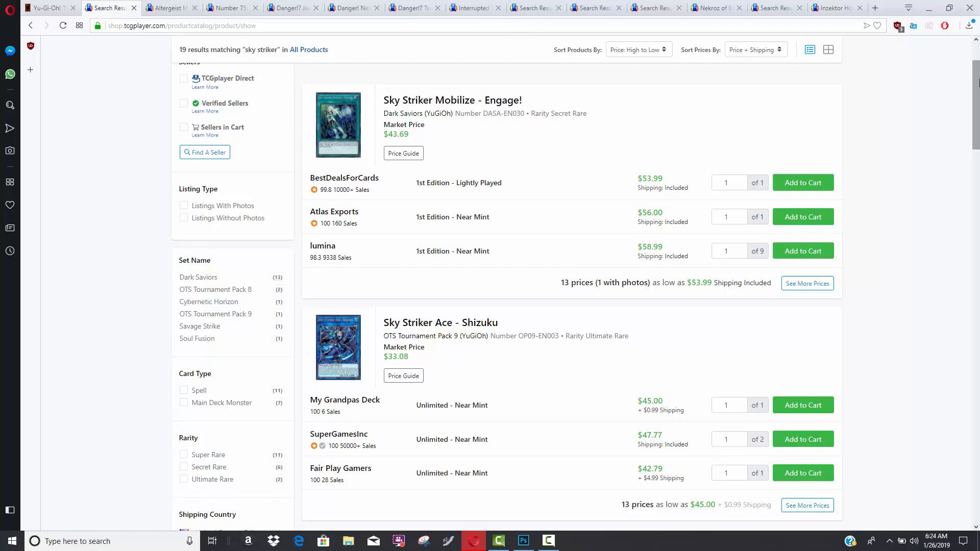
scroll(down, 3)
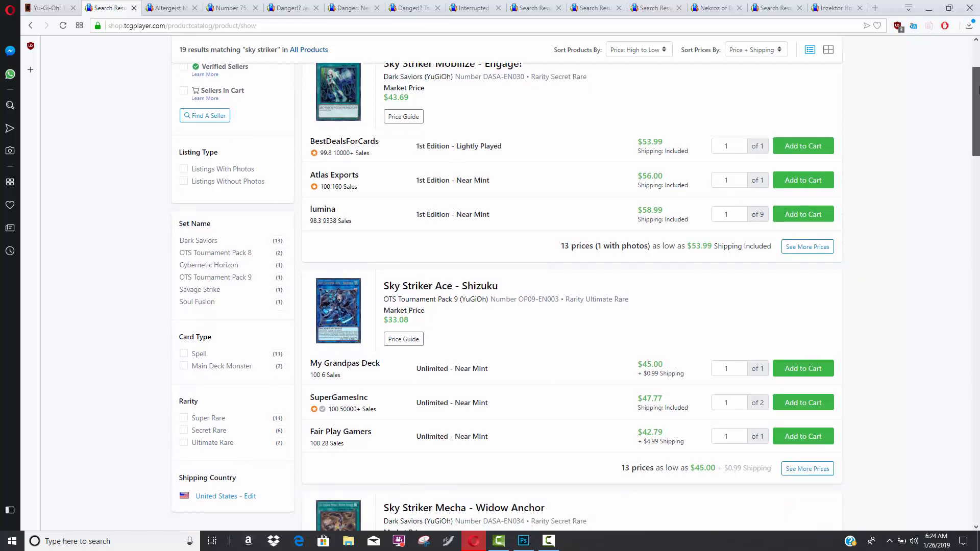
scroll(down, 3)
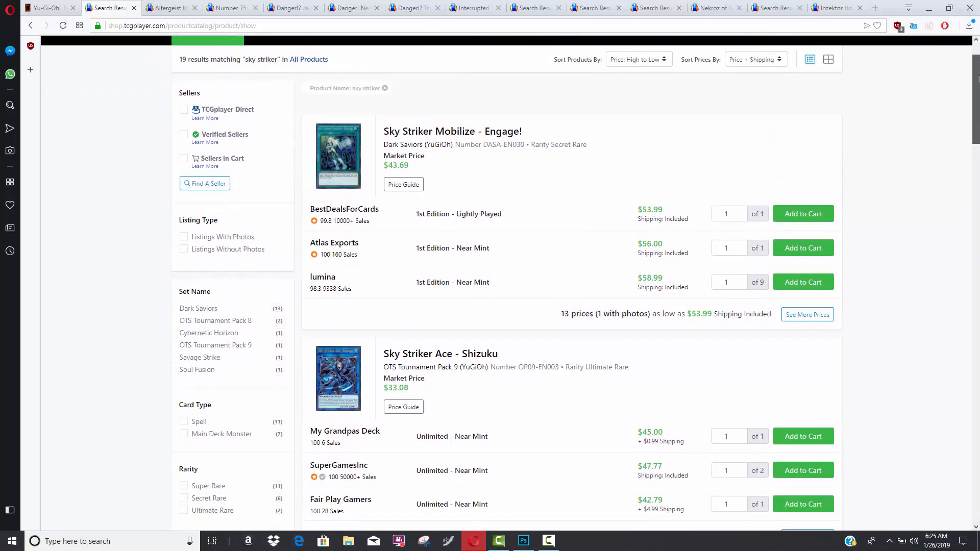
scroll(down, 3)
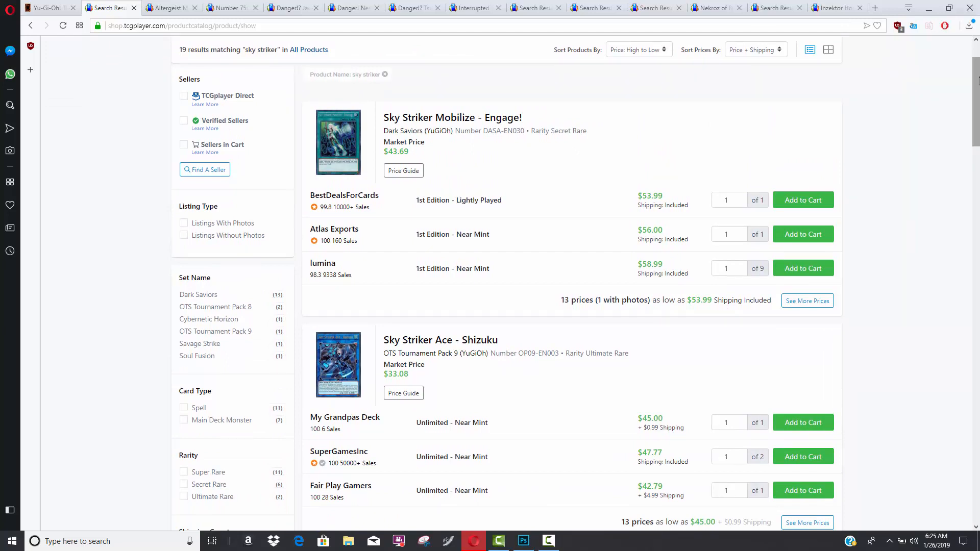
scroll(down, 3)
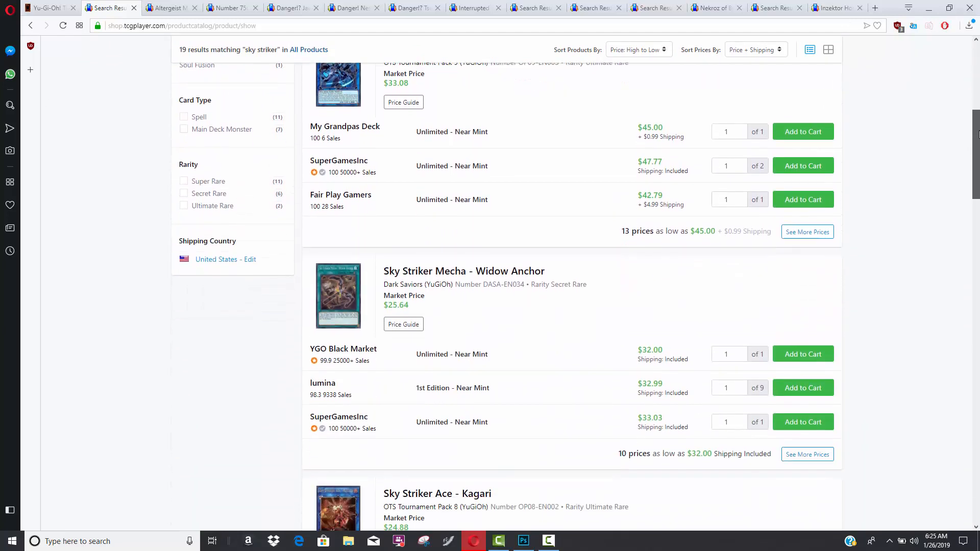
scroll(down, 3)
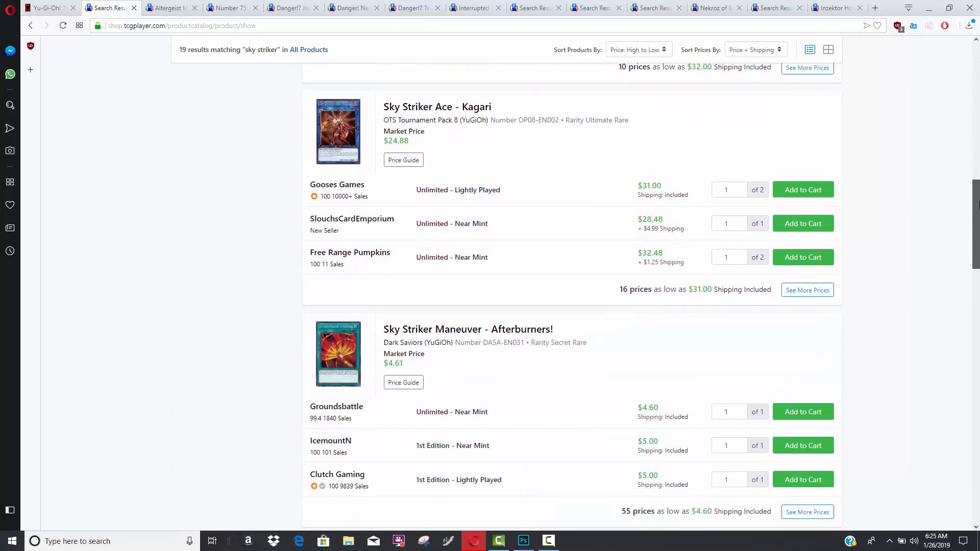
scroll(down, 3)
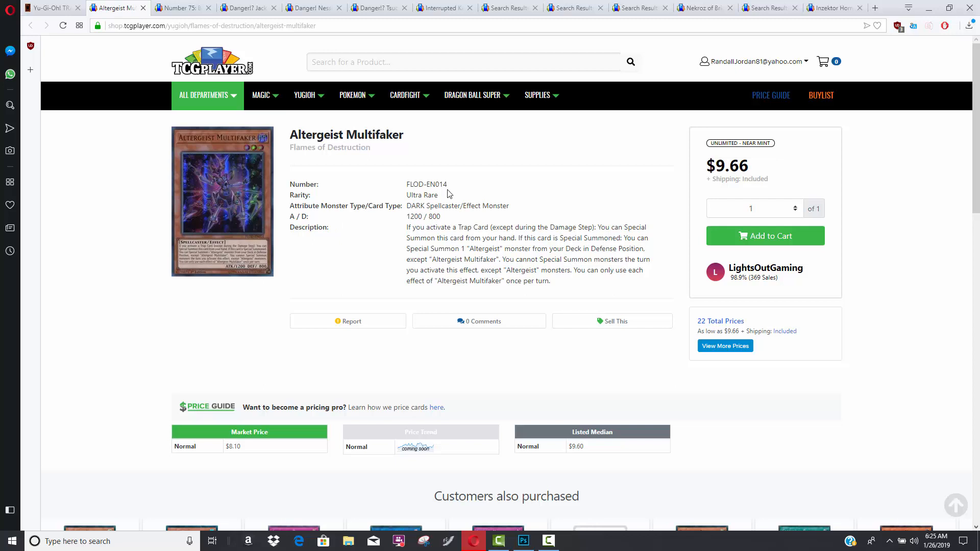
mouse_move(510, 160)
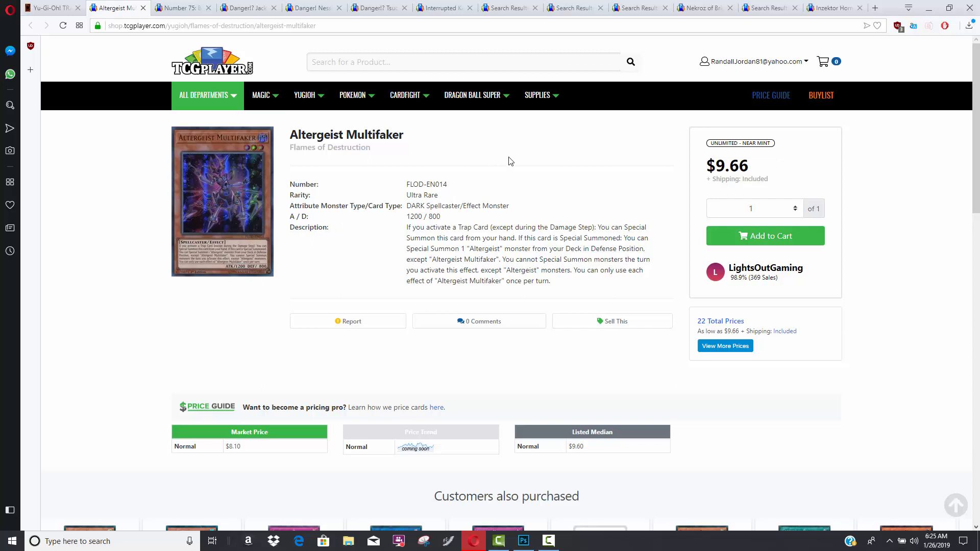
mouse_move(390, 162)
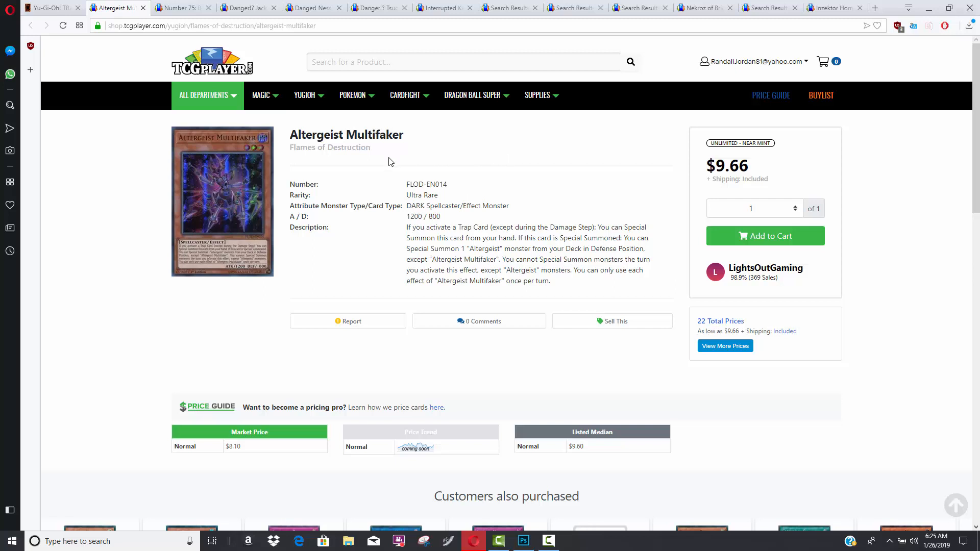
mouse_move(380, 139)
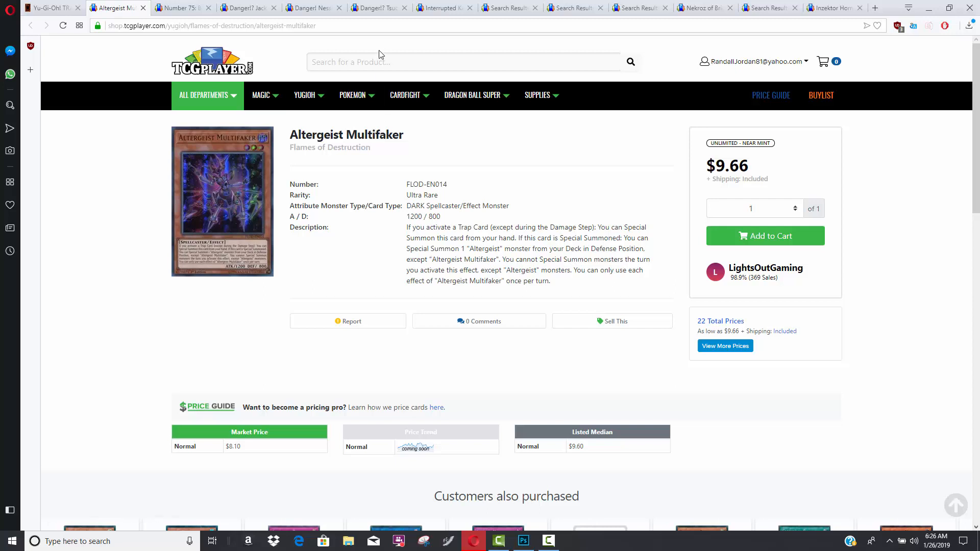
mouse_move(368, 134)
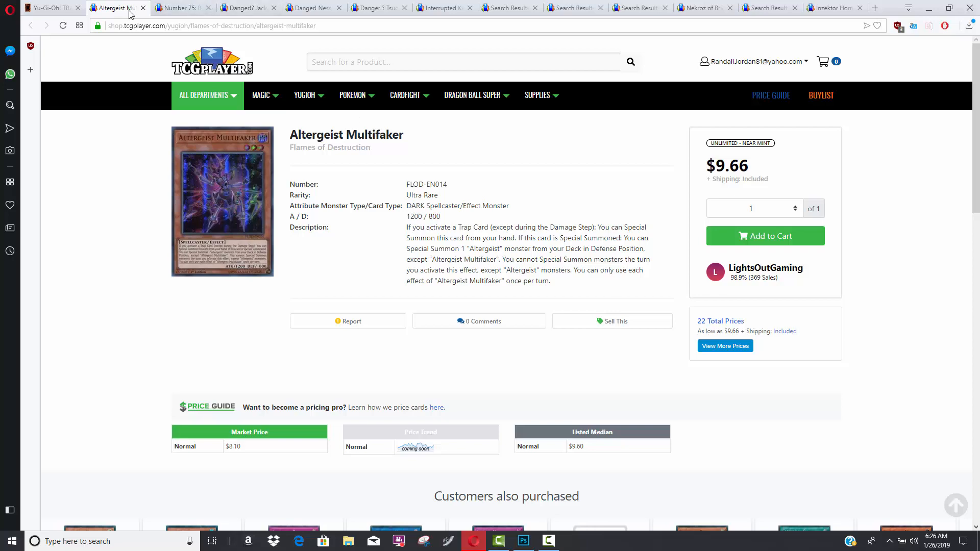
mouse_move(144, 8)
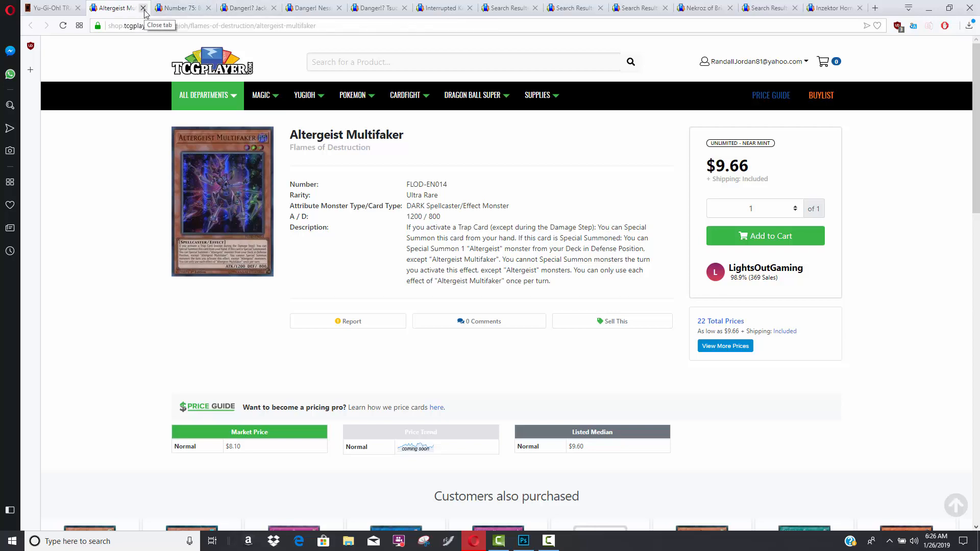
click(143, 8)
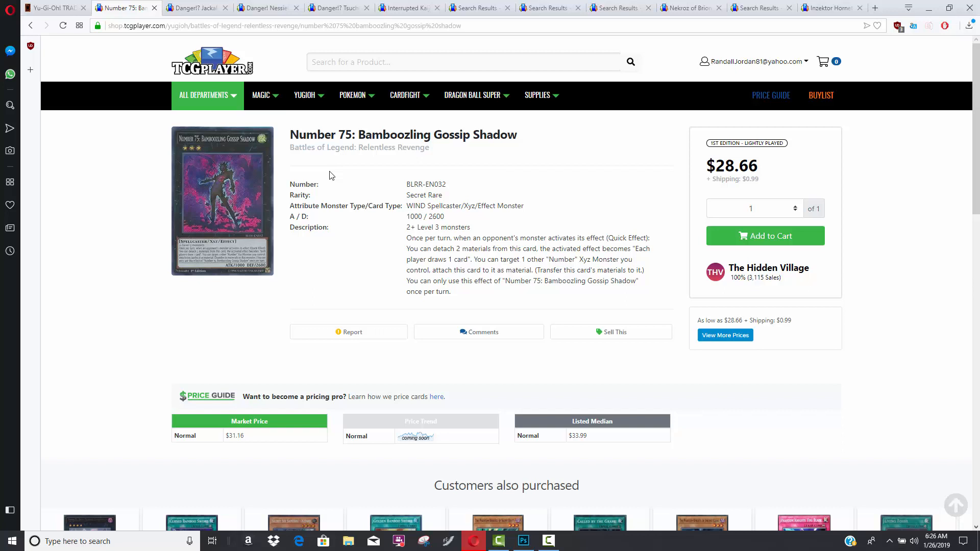
mouse_move(509, 194)
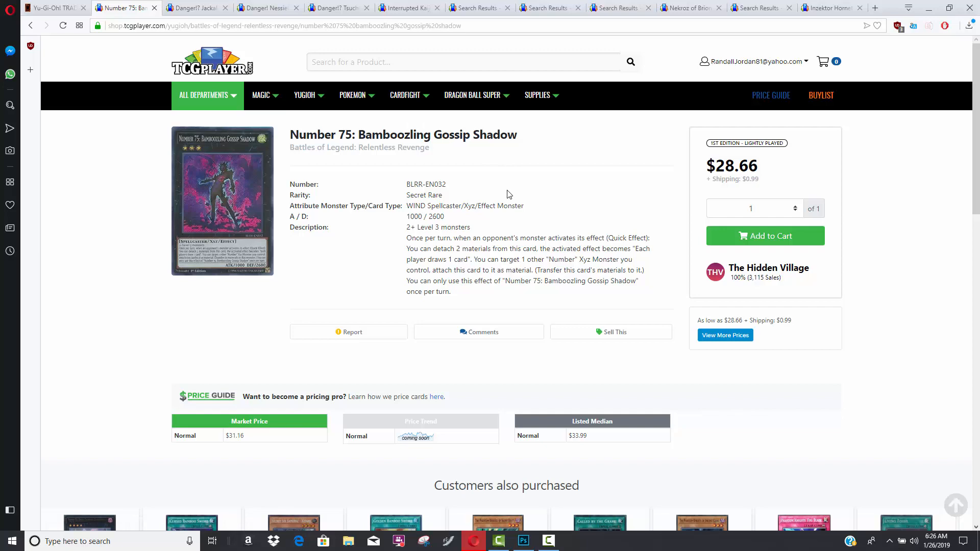
scroll(down, 3)
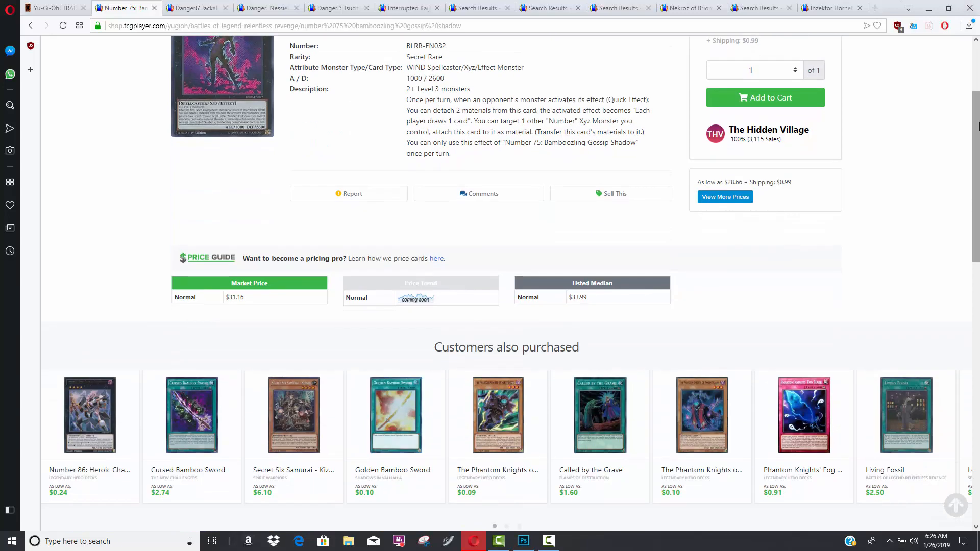
mouse_move(89, 414)
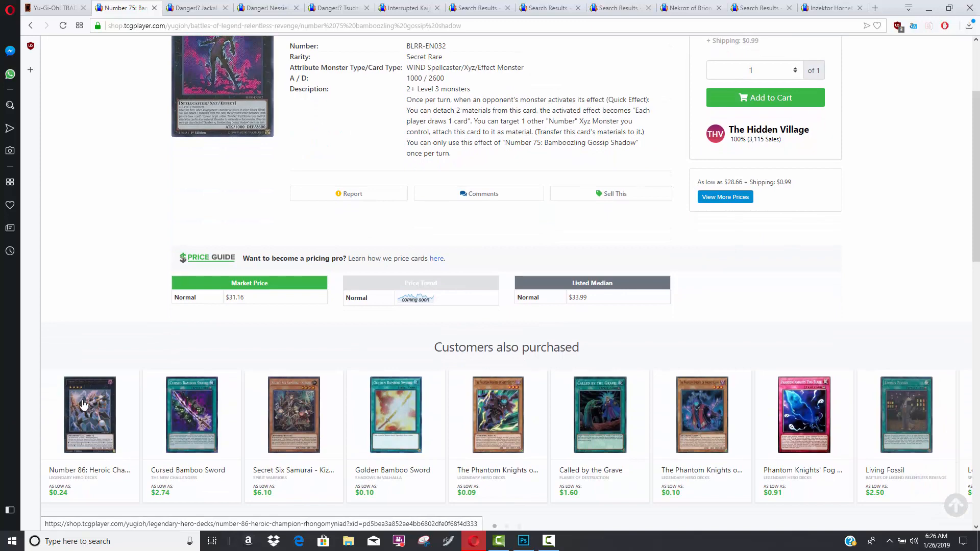
mouse_move(699, 151)
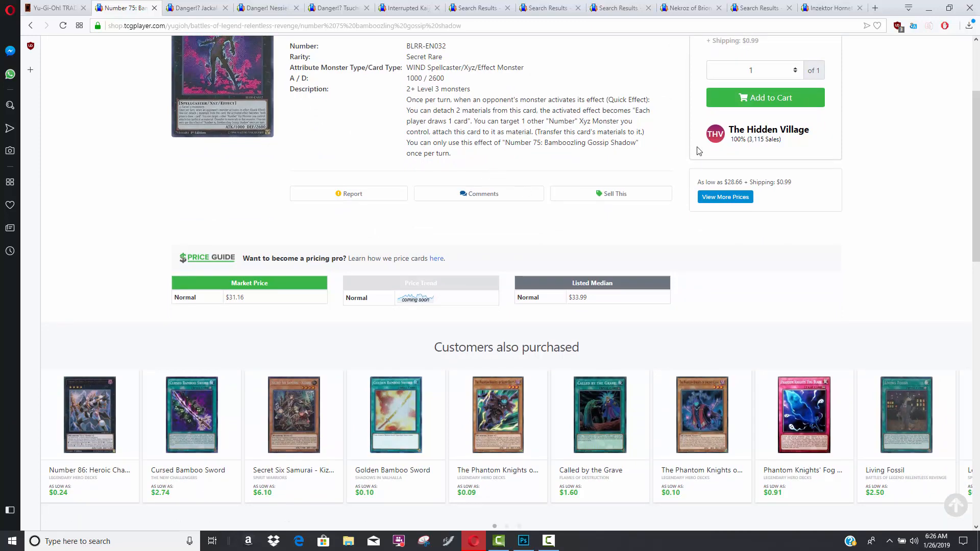
scroll(up, 3)
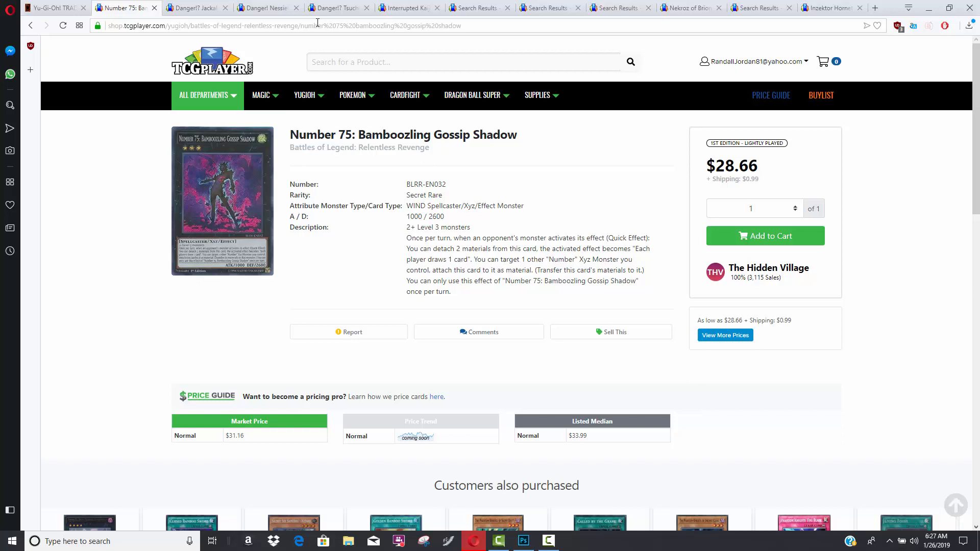
mouse_move(454, 189)
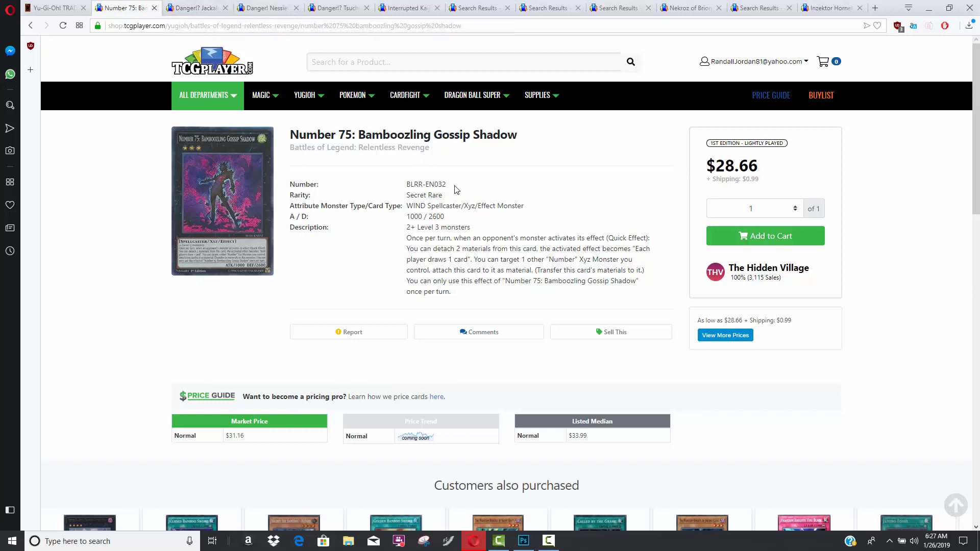
mouse_move(522, 205)
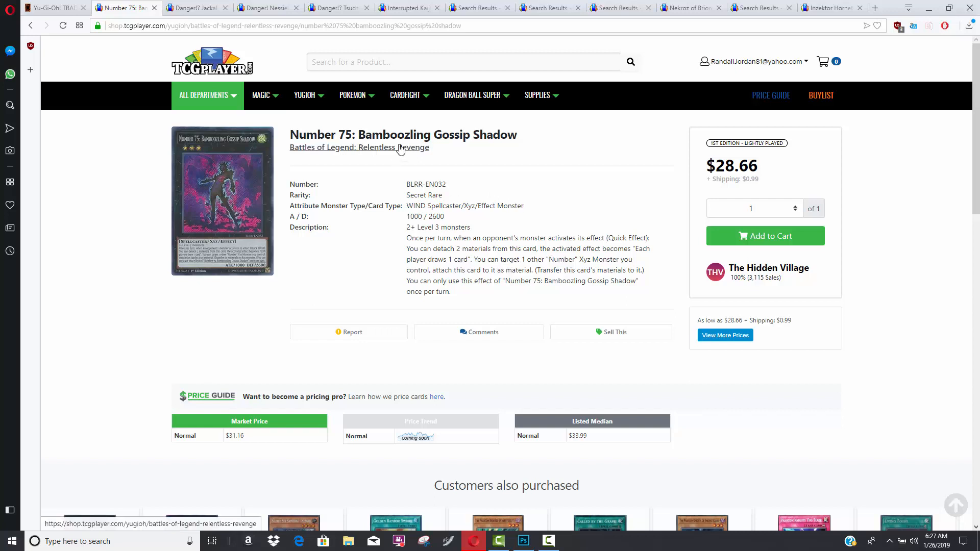
mouse_move(488, 158)
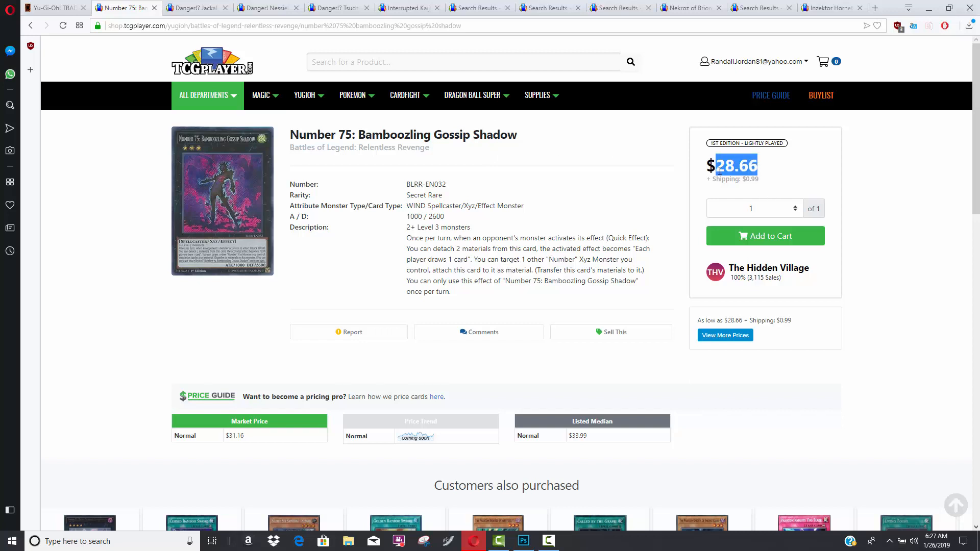
Highlight the $28.66 listing price on the Number 75: Bamboozling Gossip Shadow page.
double_click(733, 166)
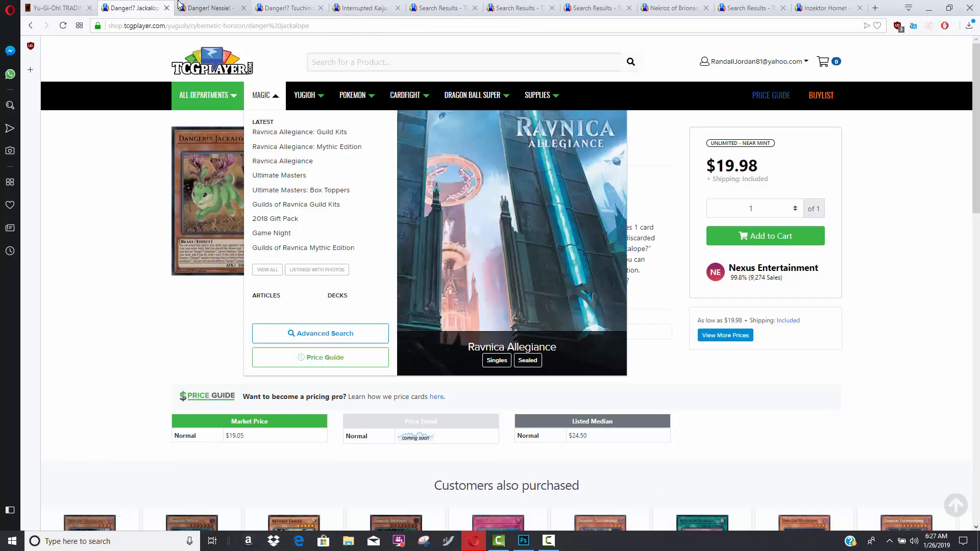
Compare prices across the Danger! Nessie!, Danger!? Tsuchinoko? and Danger!? Jackalope? tabs.
click(209, 8)
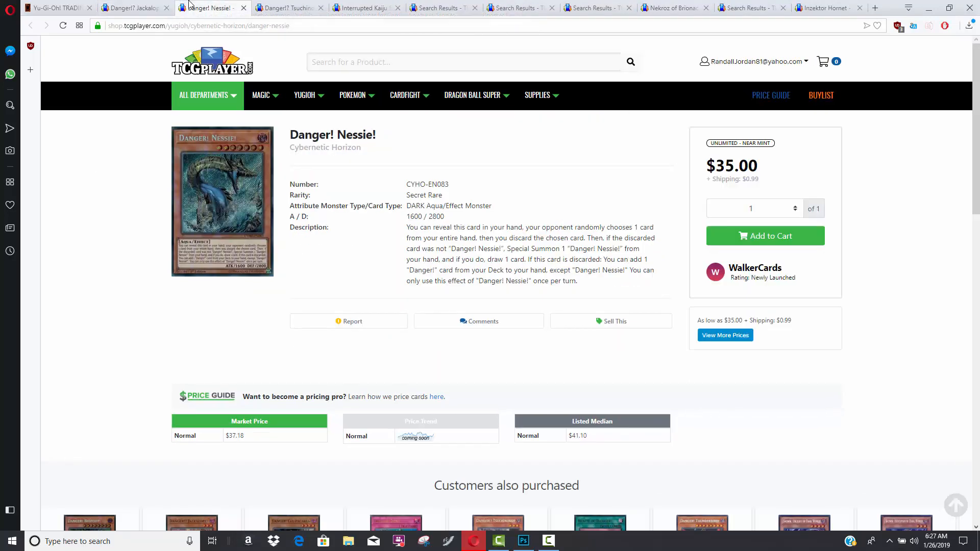
click(290, 7)
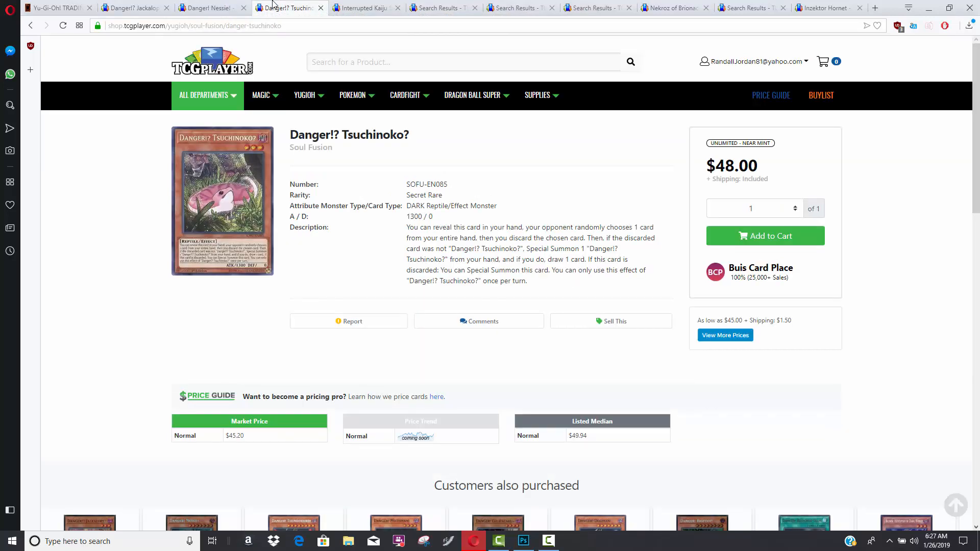
mouse_move(509, 148)
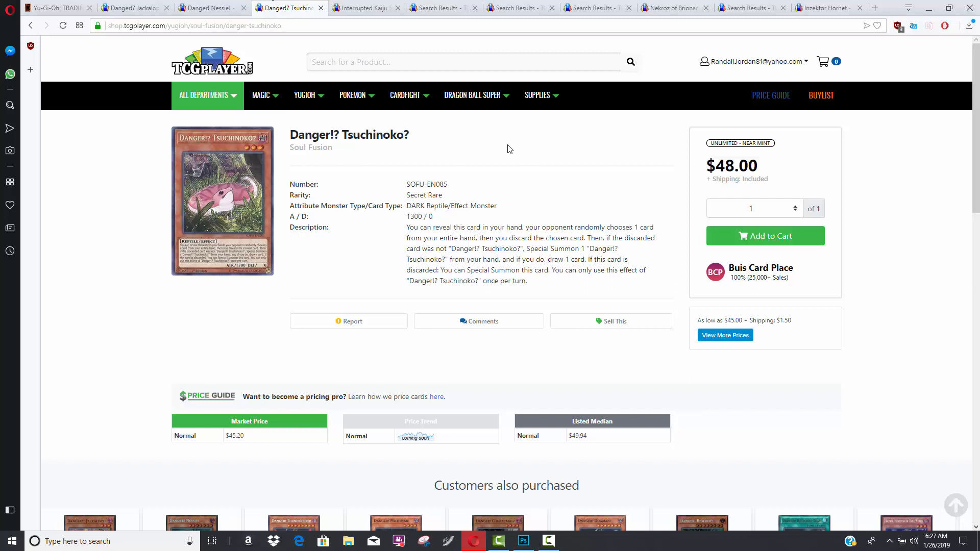
mouse_move(225, 98)
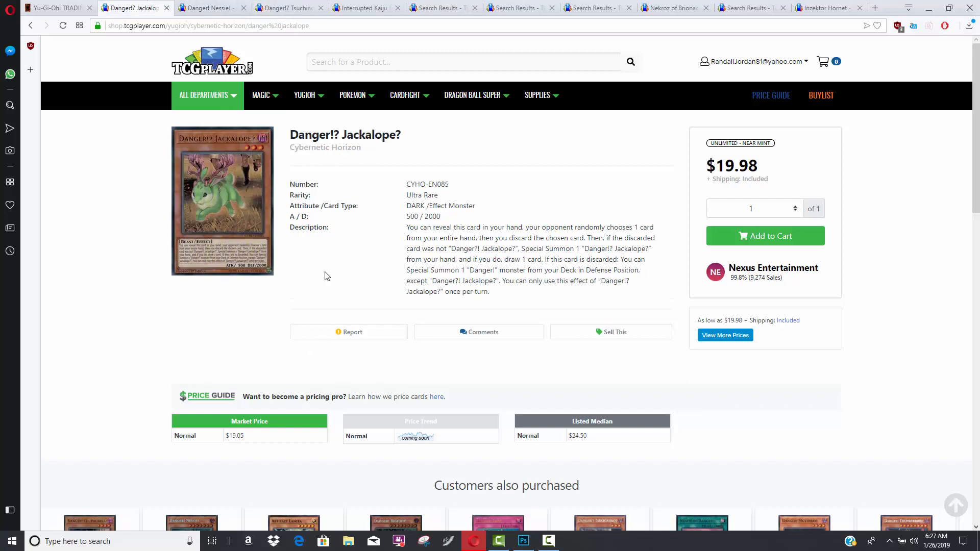
mouse_move(637, 78)
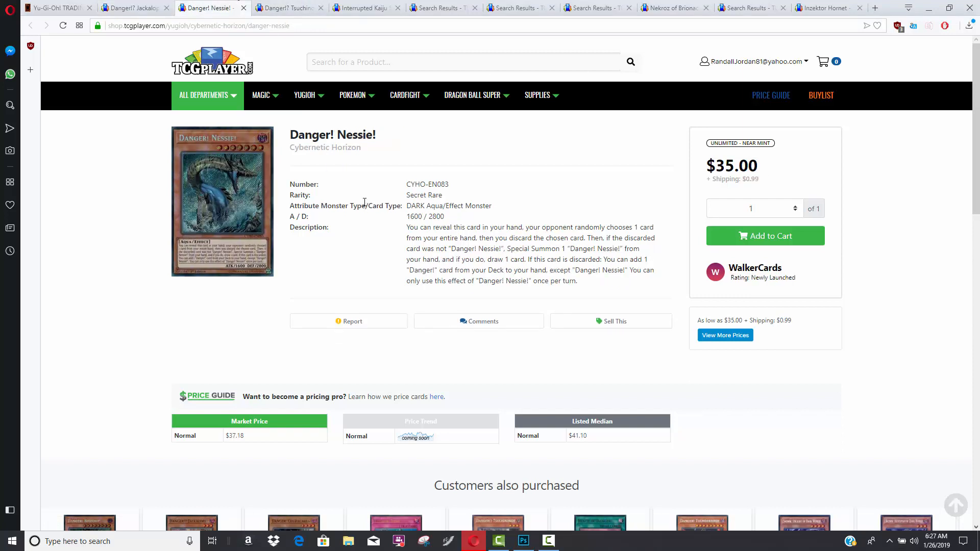
mouse_move(500, 218)
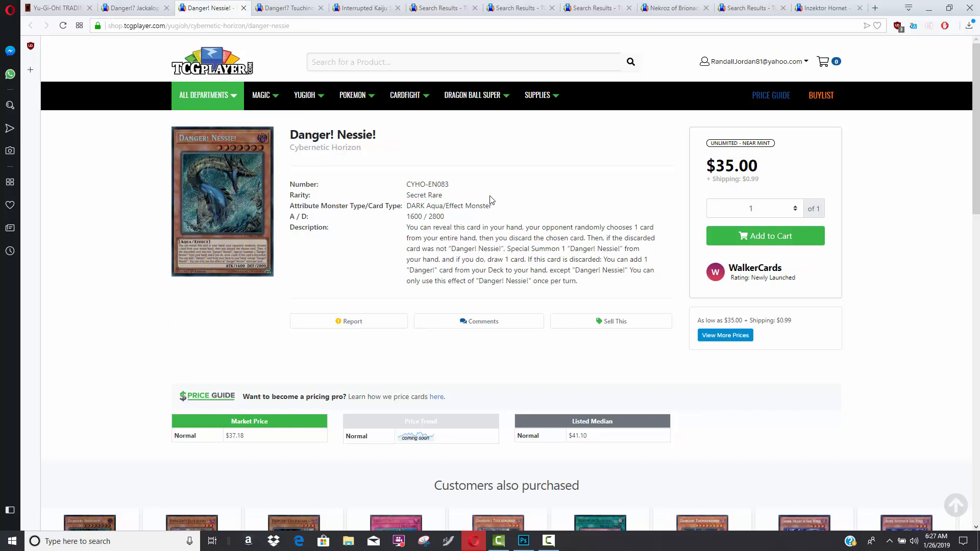
click(288, 7)
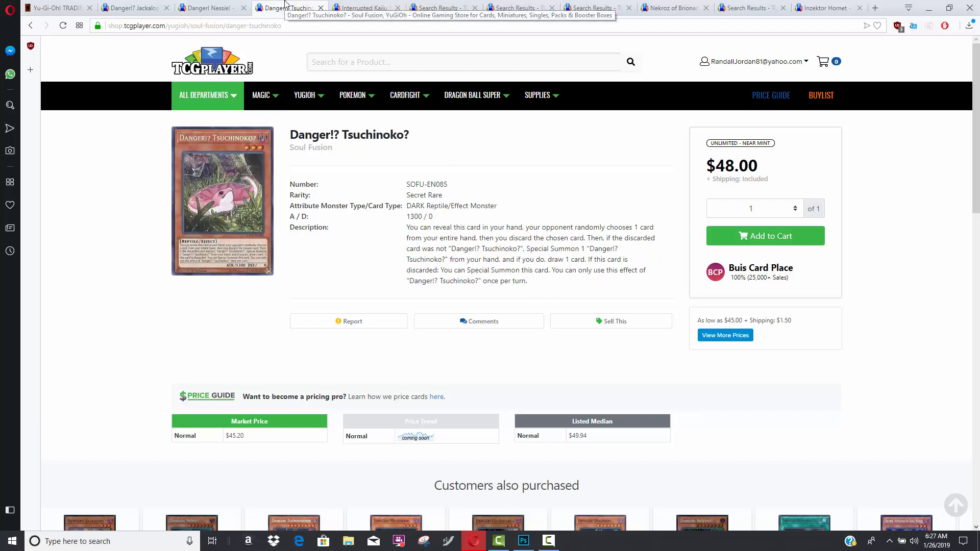
click(131, 6)
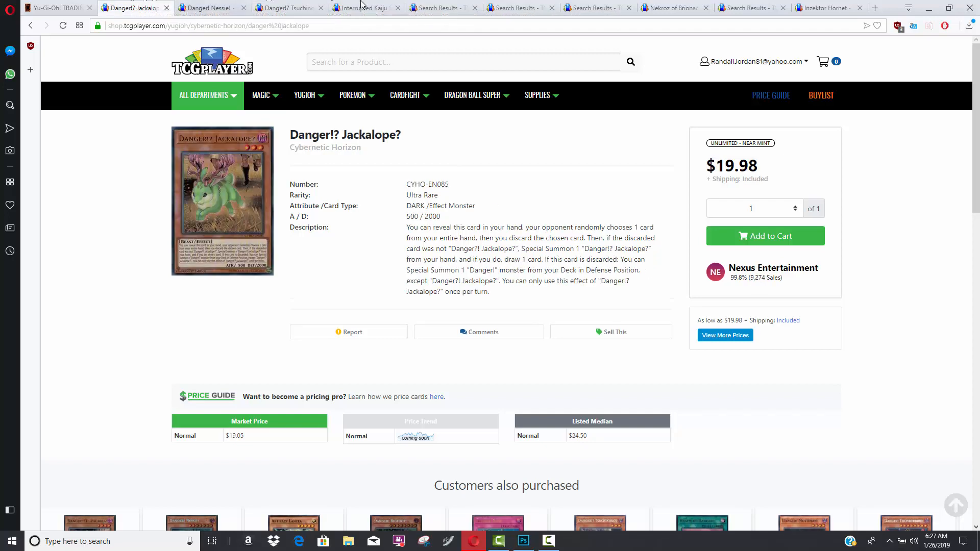
click(289, 6)
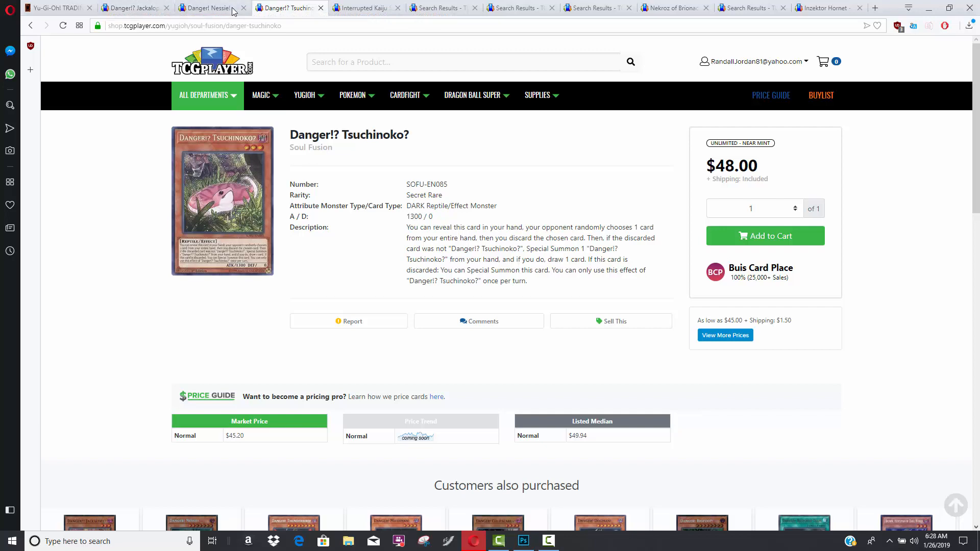
Recheck the Jackalope, Tsuchinoko and Nessie listings, then close the Jackalope tab.
click(131, 7)
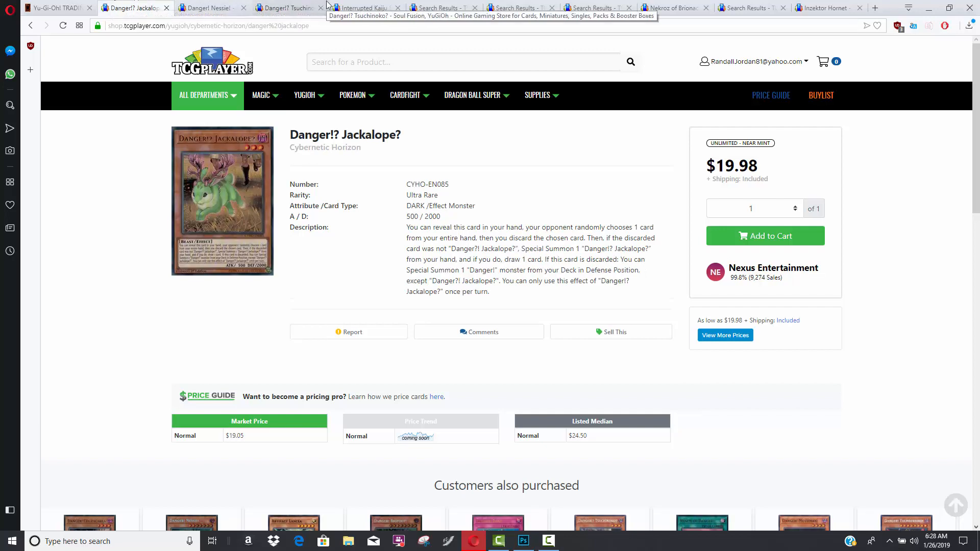
click(287, 7)
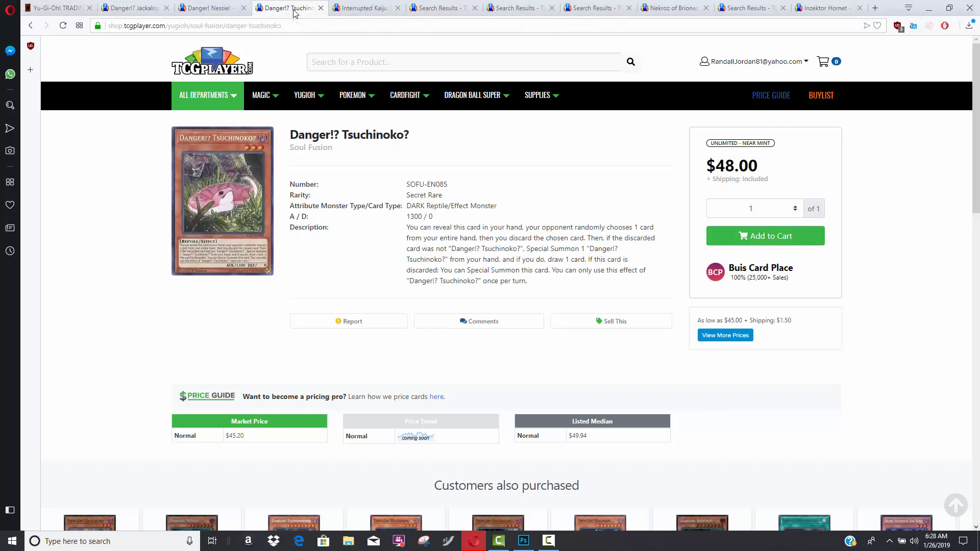
click(206, 7)
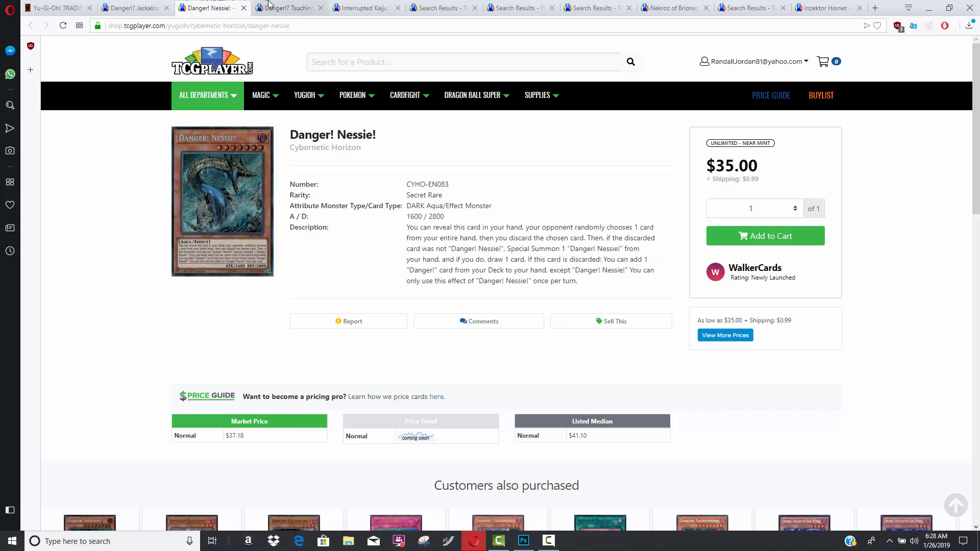
click(287, 6)
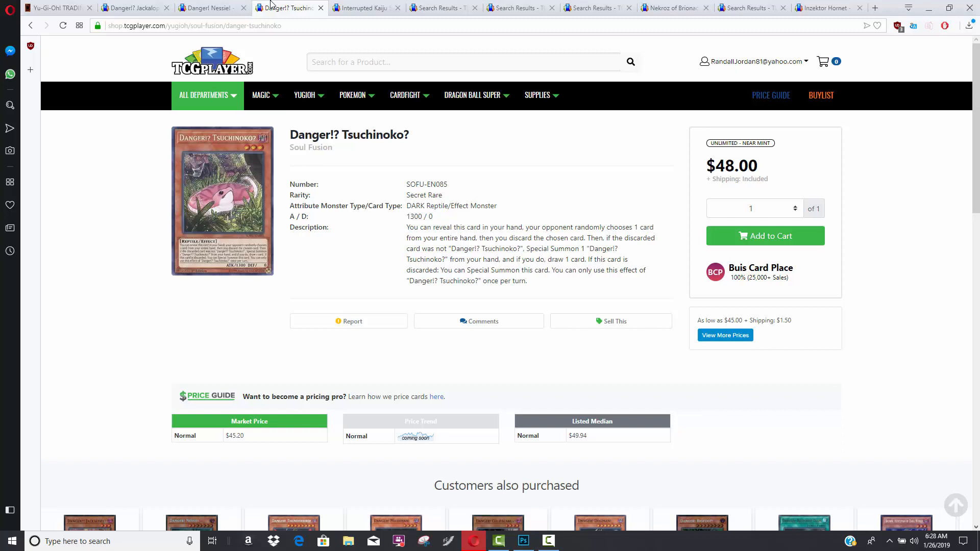
click(131, 6)
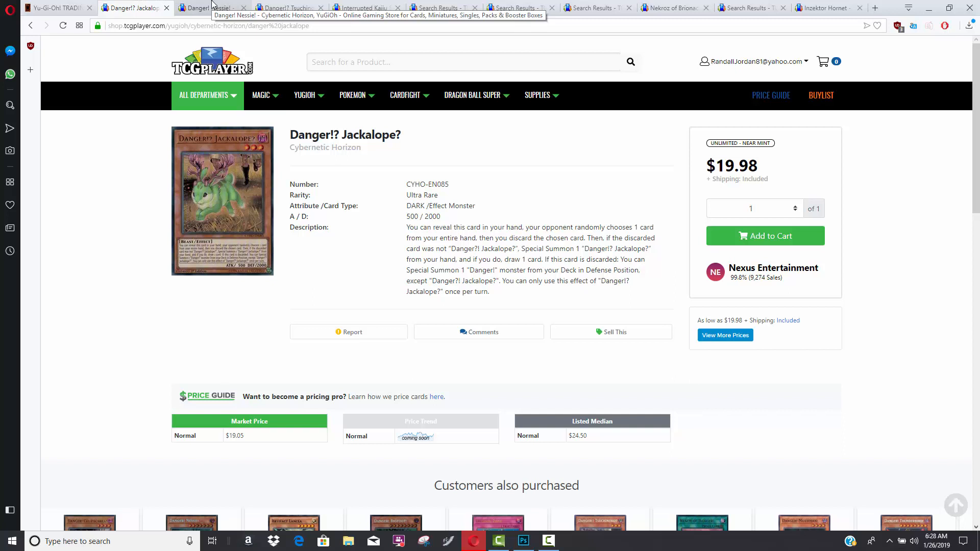
mouse_move(209, 6)
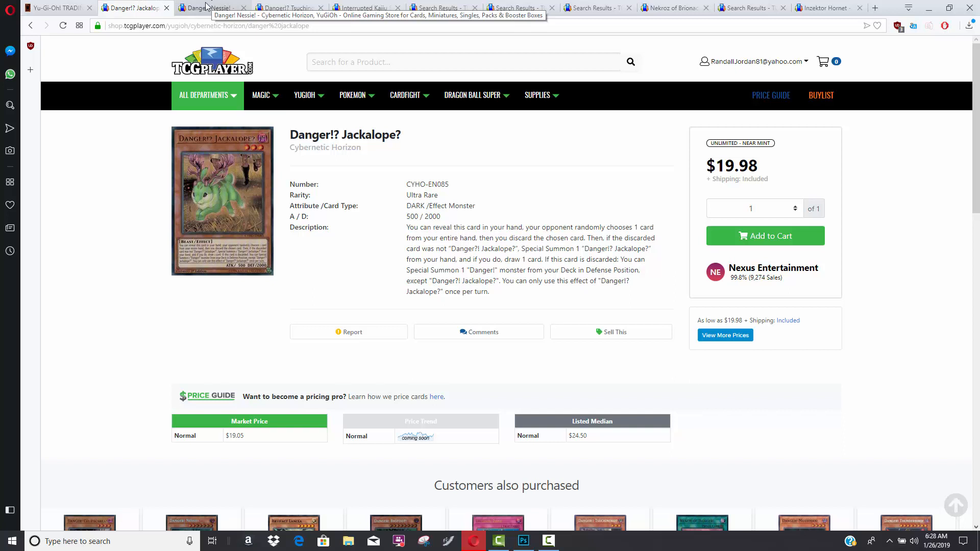
click(213, 7)
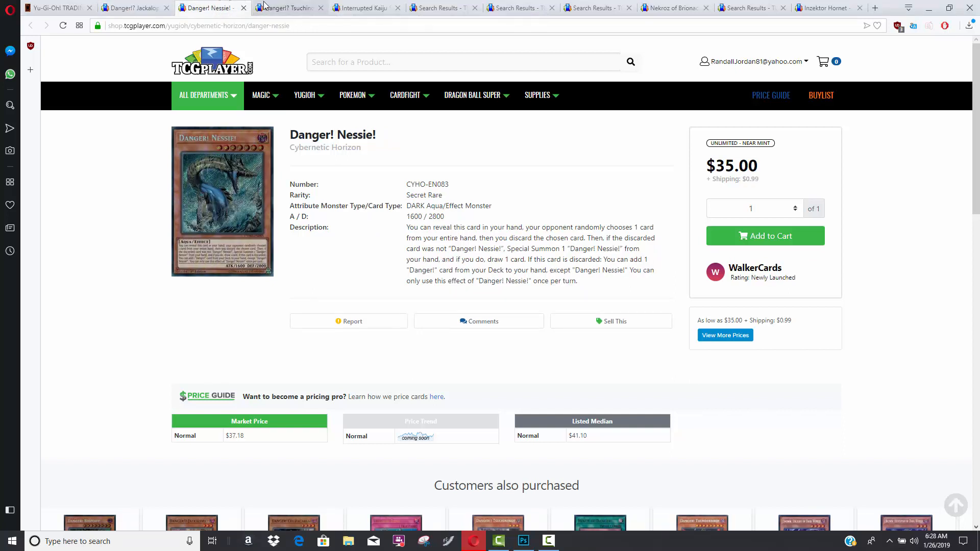
click(287, 7)
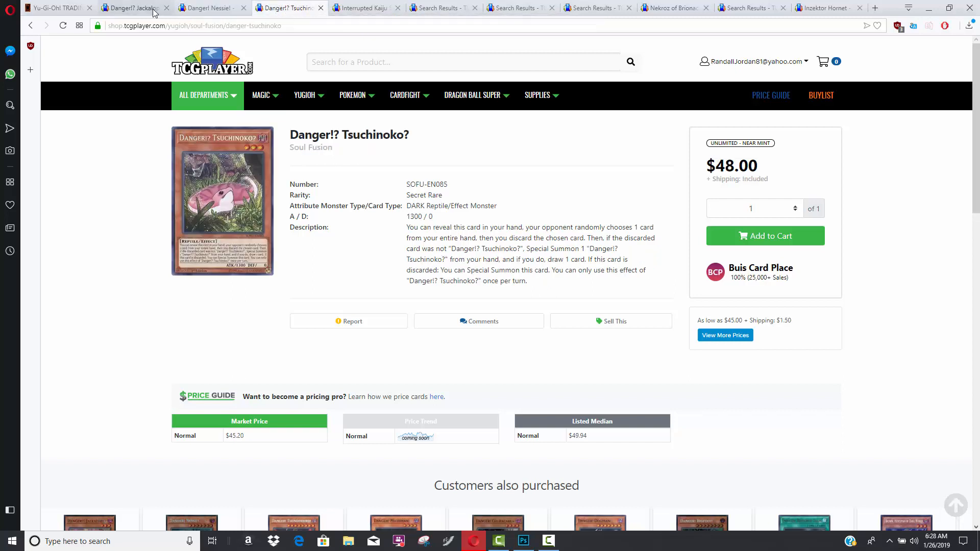
click(166, 7)
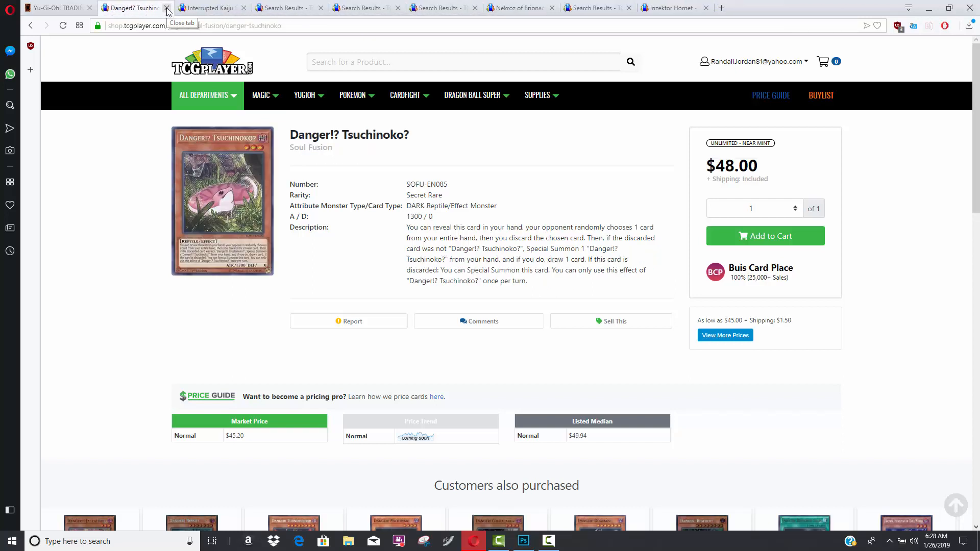
click(165, 8)
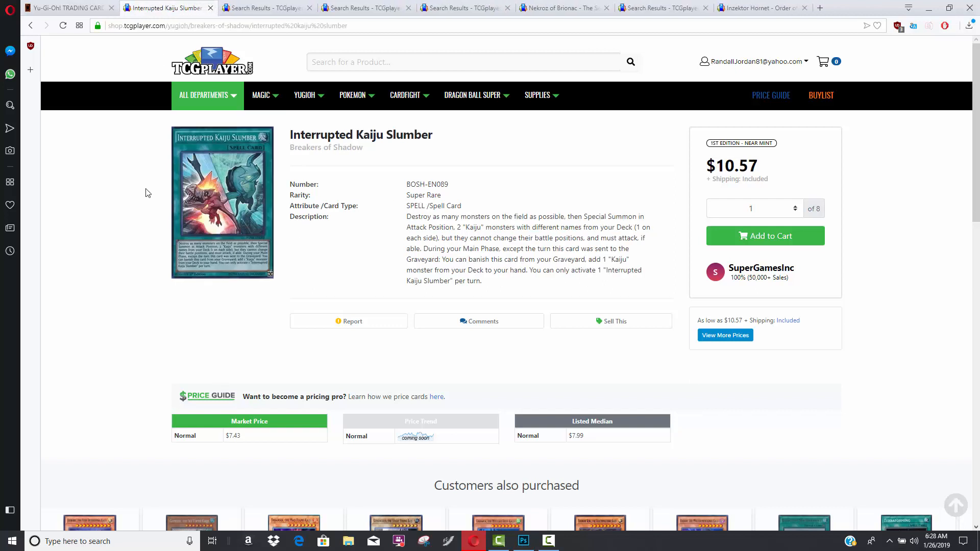
mouse_move(411, 149)
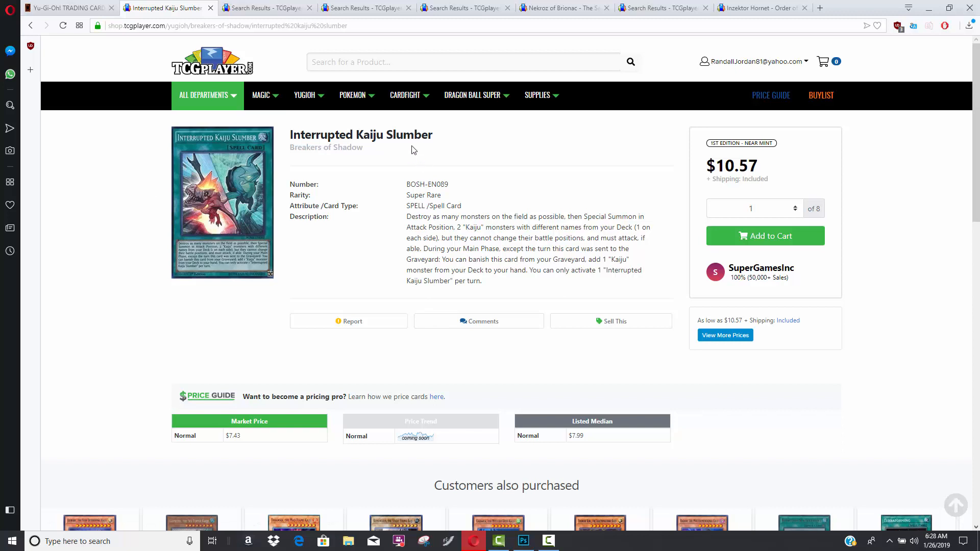
mouse_move(517, 143)
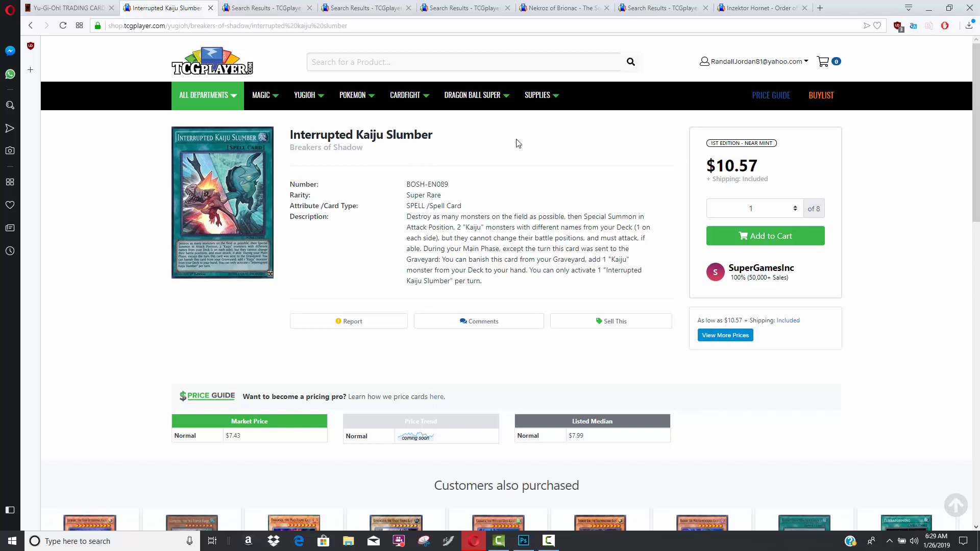
mouse_move(557, 184)
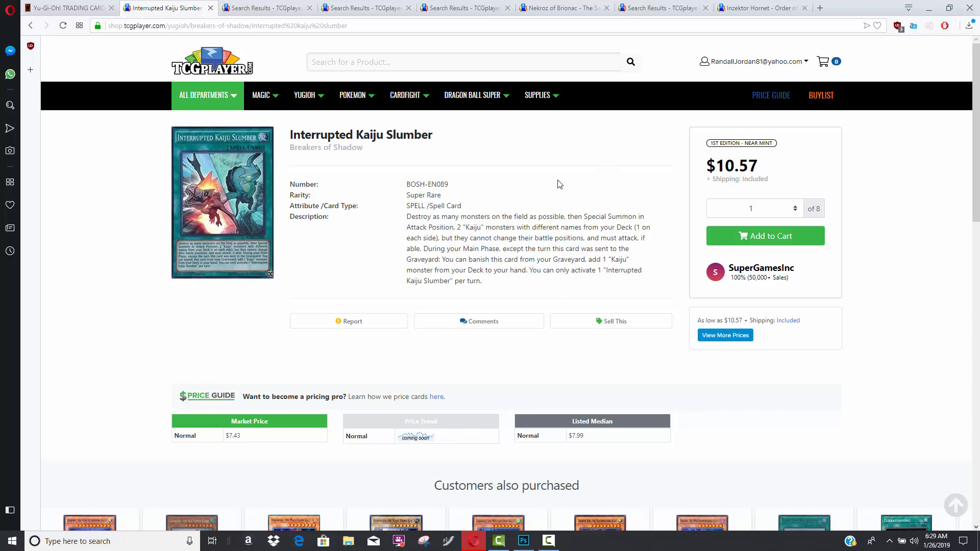
mouse_move(561, 162)
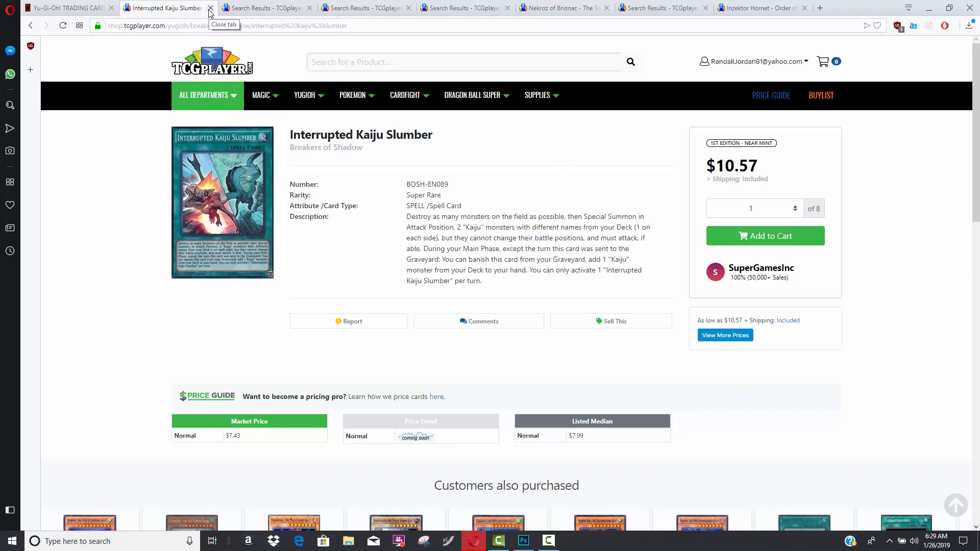
Close the Interrupted Kaiju Slumber tab to reveal Brilliant Fusion results at $35.23 and $10.53.
click(210, 8)
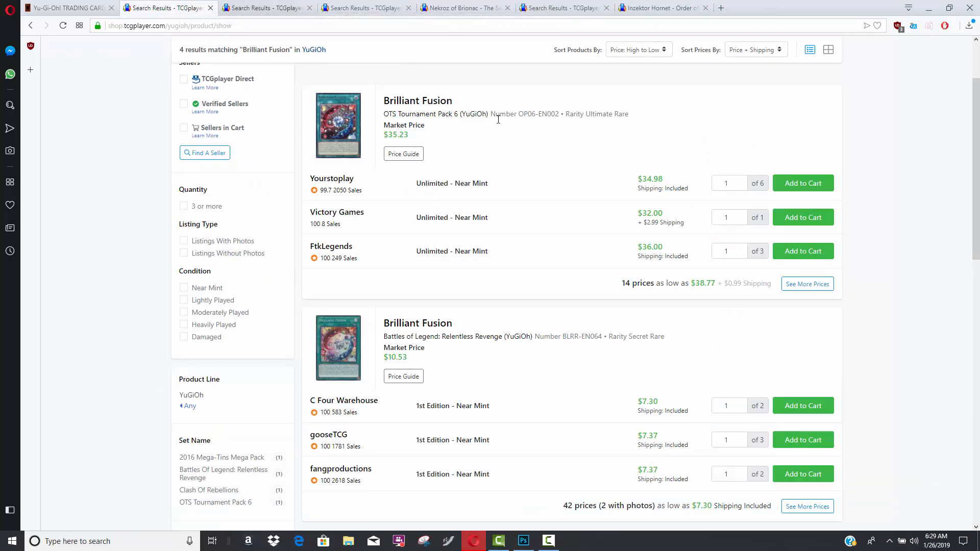
mouse_move(552, 122)
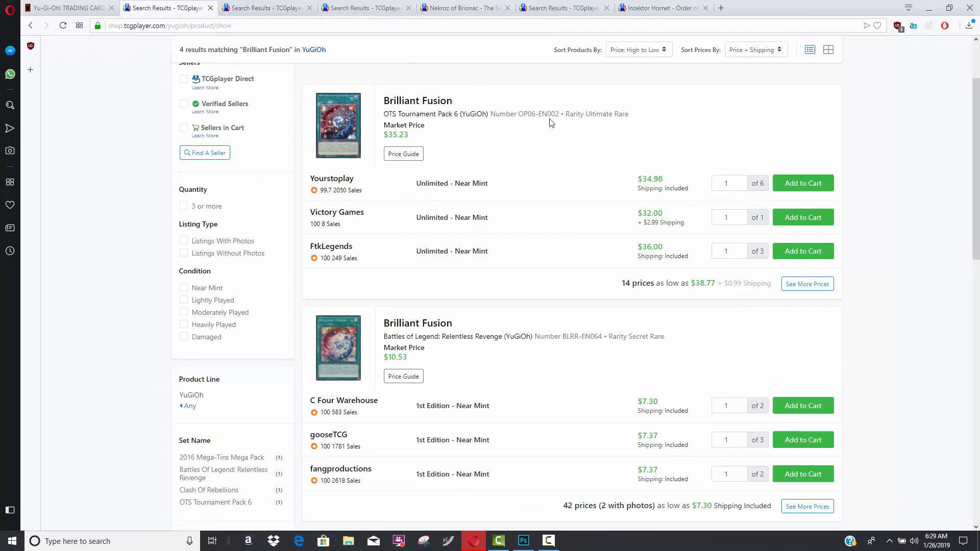
mouse_move(464, 126)
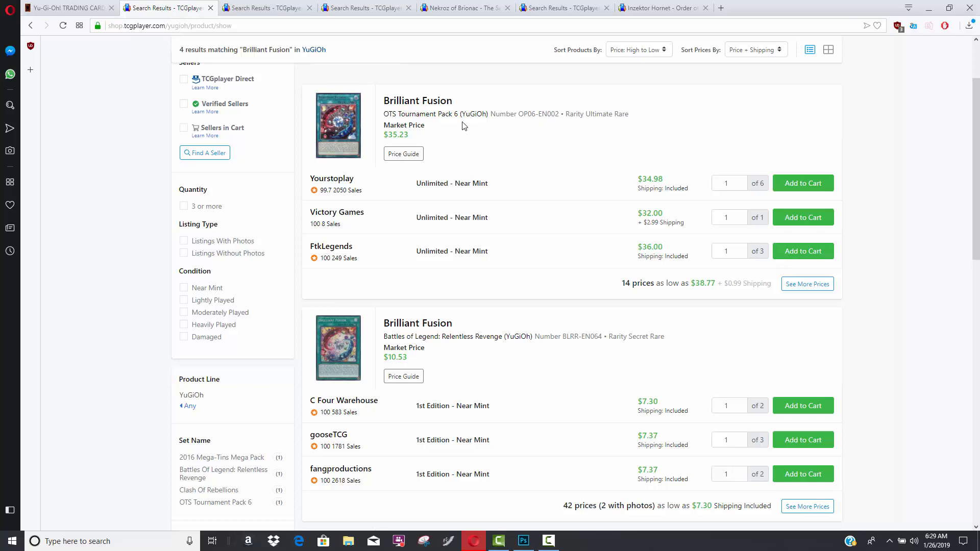
mouse_move(417, 101)
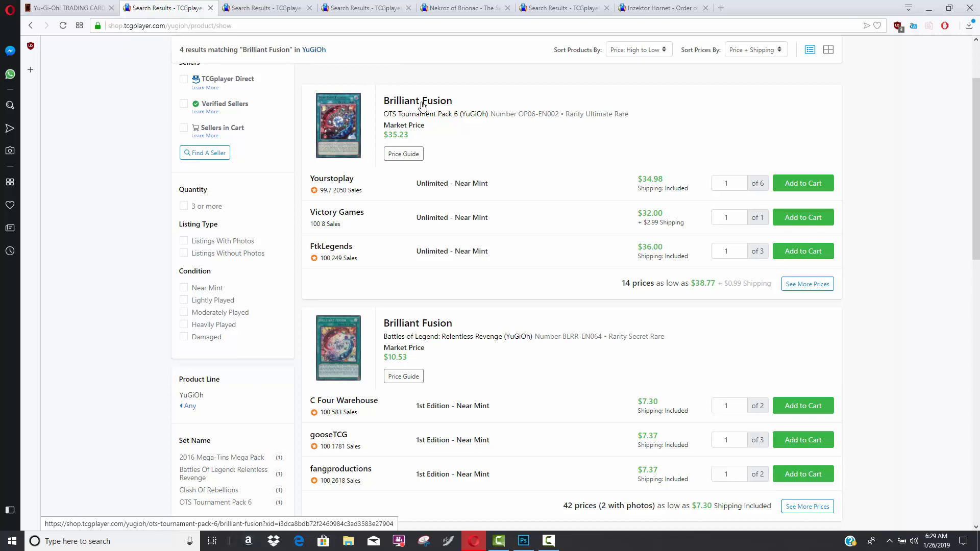
mouse_move(548, 354)
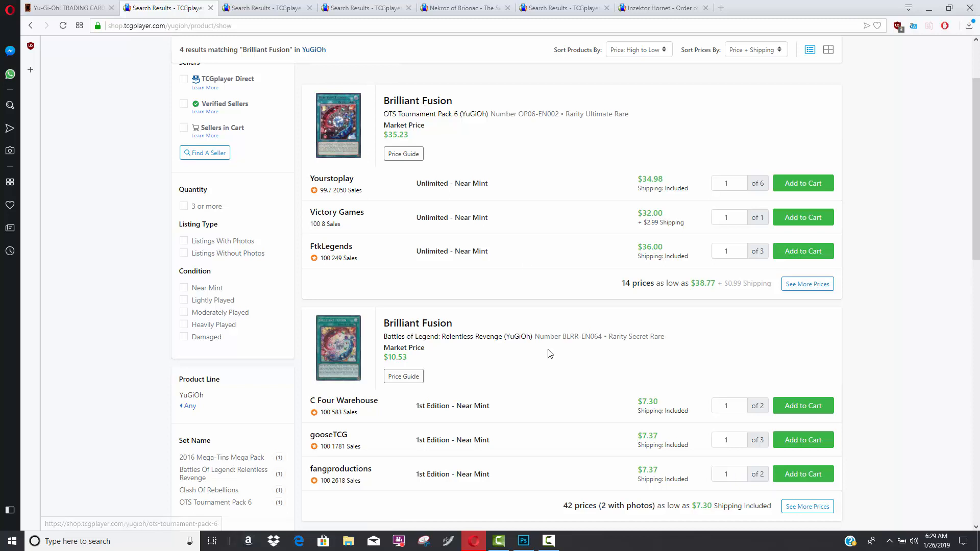
mouse_move(435, 329)
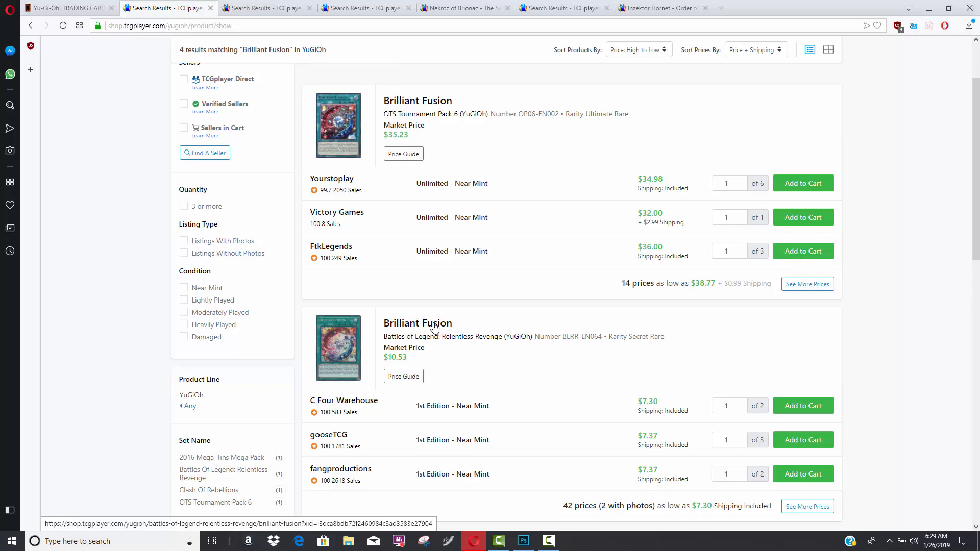
mouse_move(459, 329)
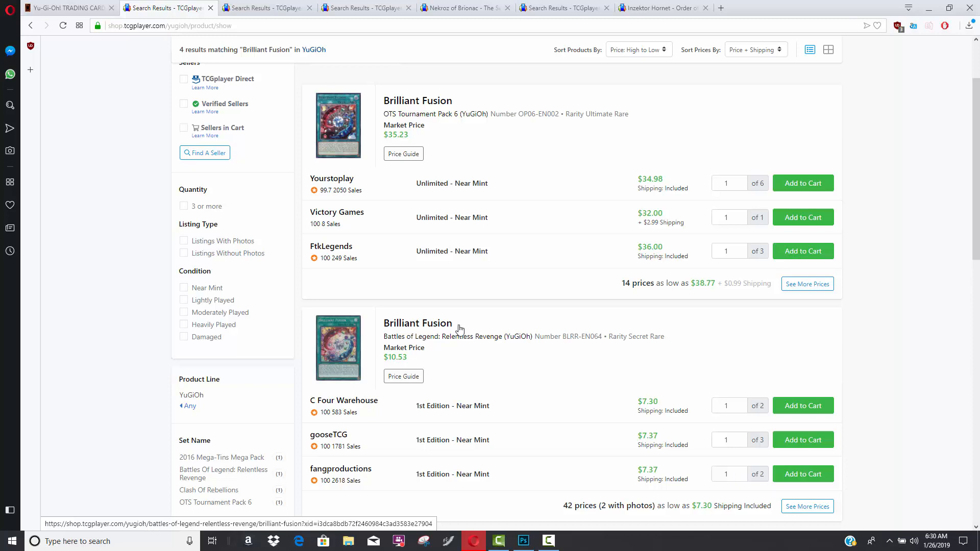
mouse_move(610, 247)
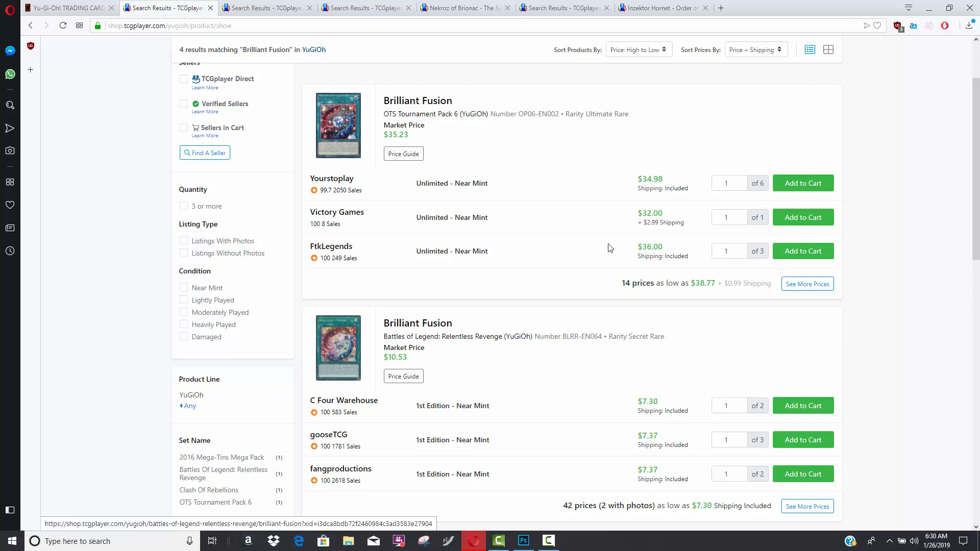
mouse_move(547, 269)
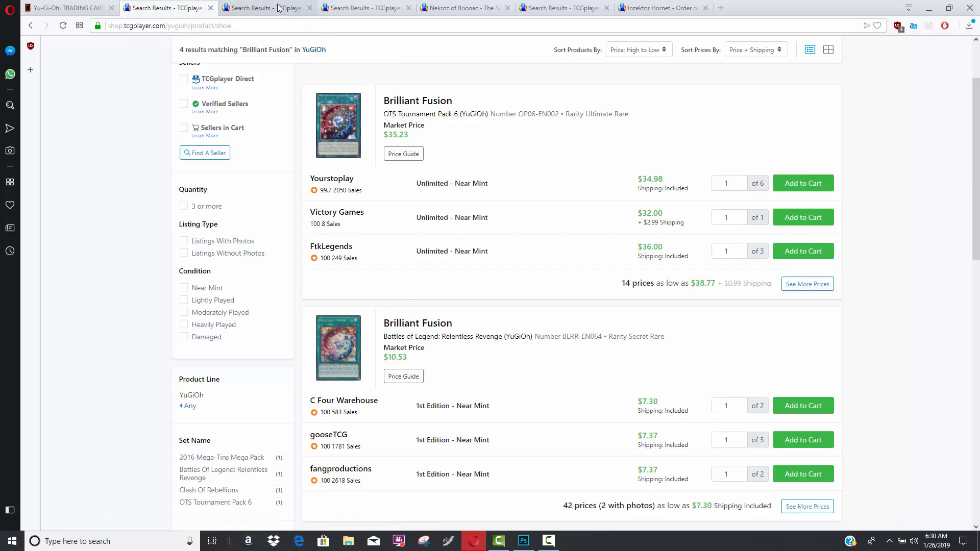
Switch to the Cyber-Stein search results tab to review its listings.
click(267, 7)
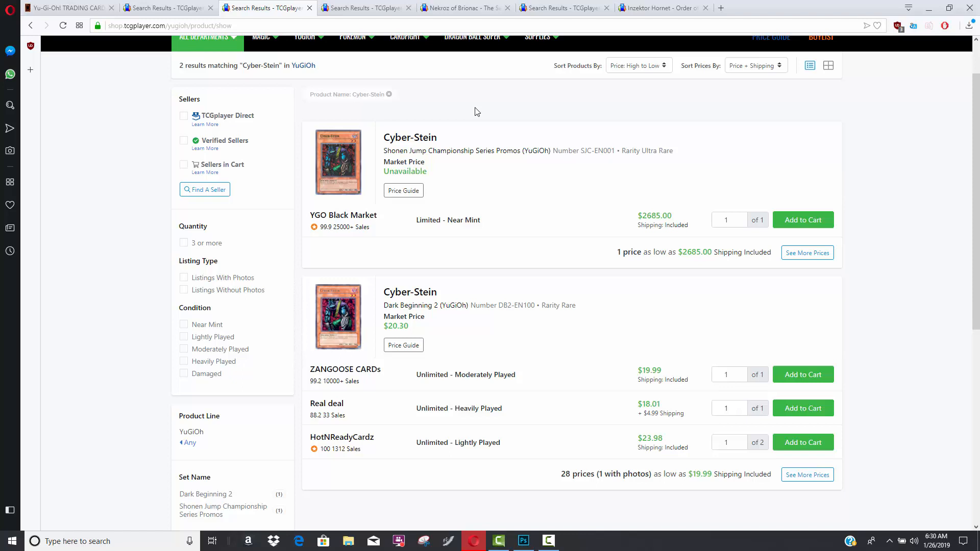
mouse_move(459, 189)
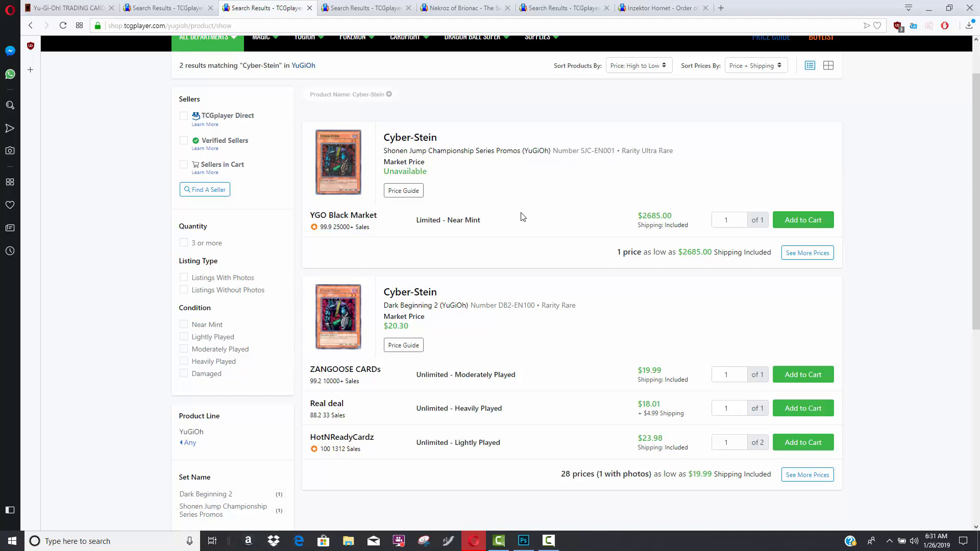
mouse_move(497, 218)
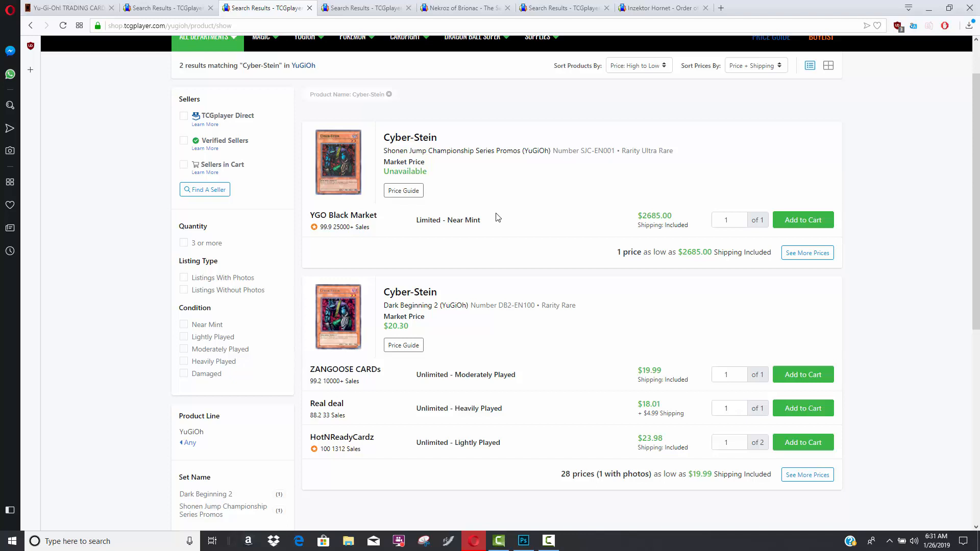
mouse_move(509, 190)
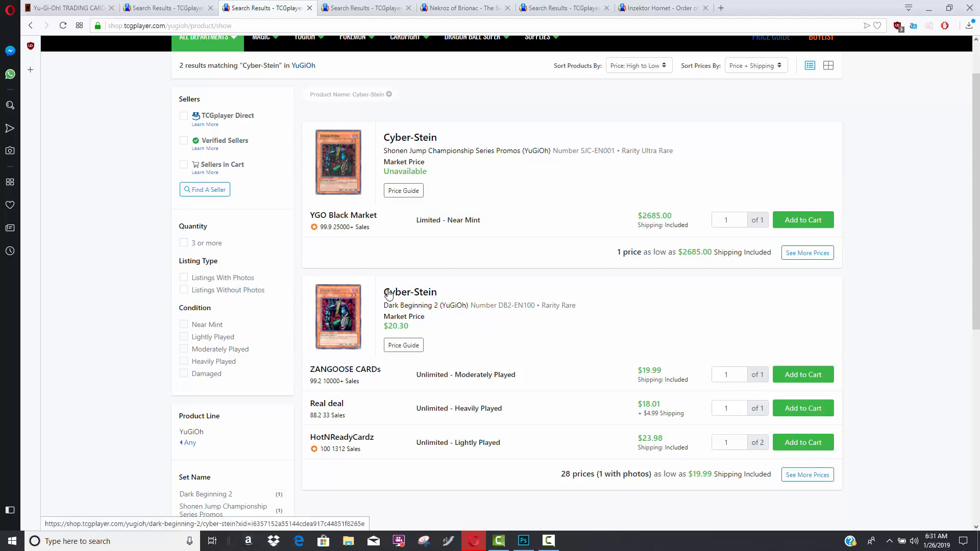
mouse_move(367, 8)
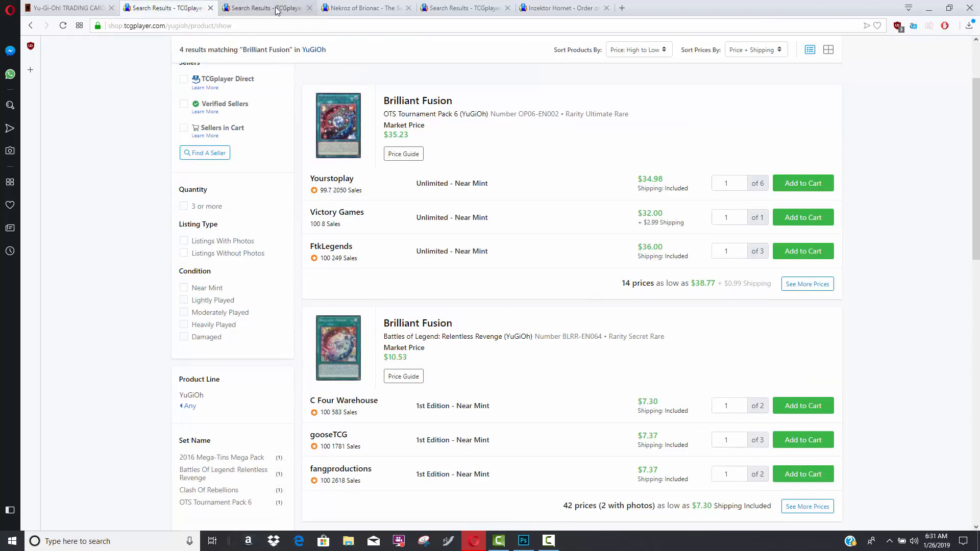
Switch to the Infernity Barrier search results tab, showing $5.21 and $0.21 market prices.
click(265, 7)
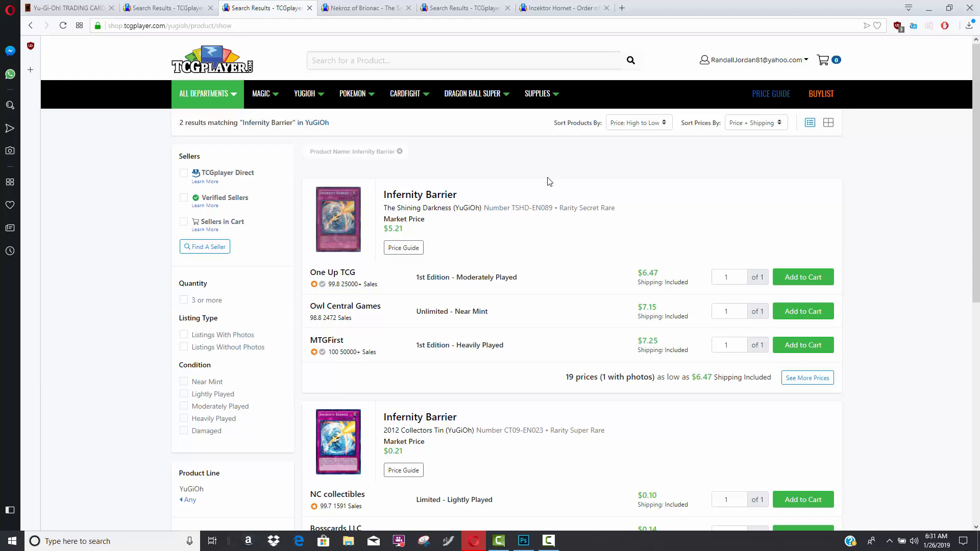
mouse_move(473, 204)
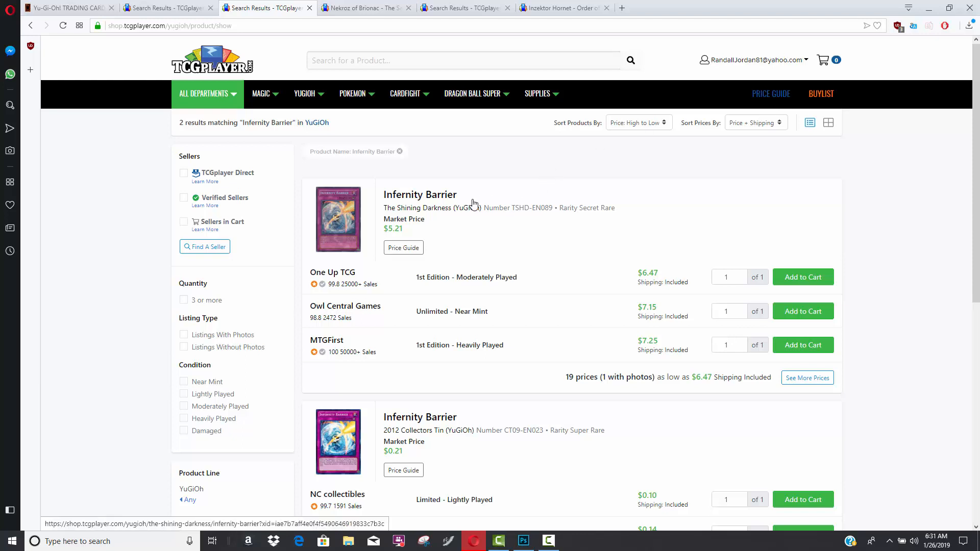
mouse_move(587, 248)
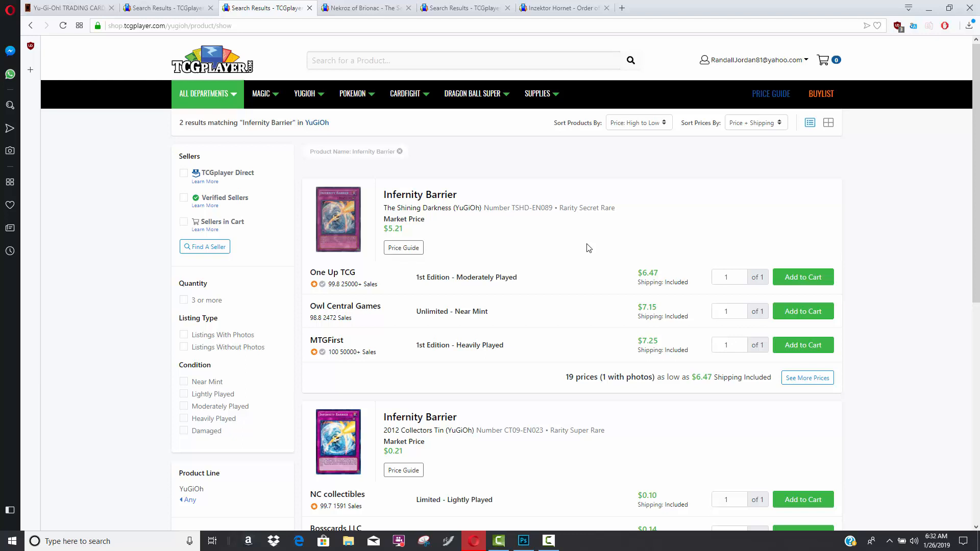
mouse_move(467, 98)
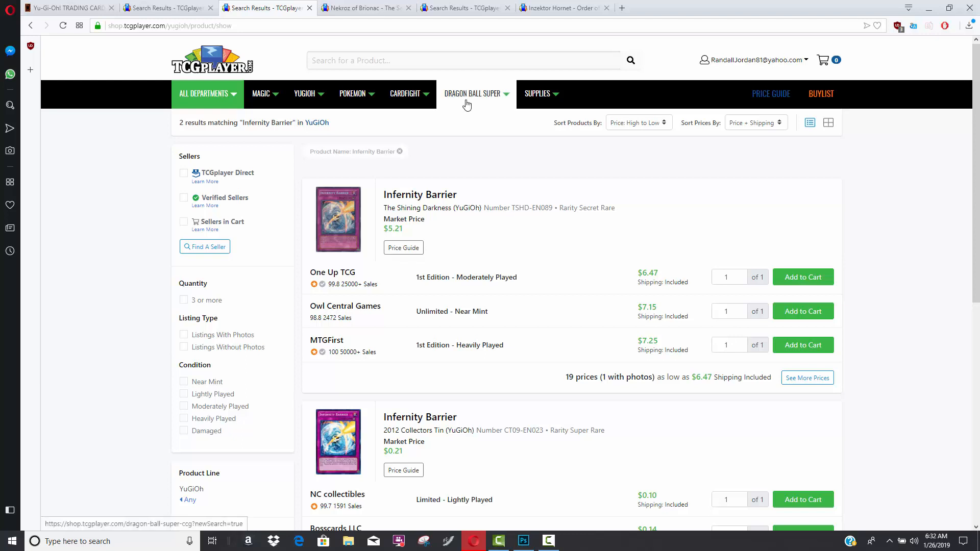
mouse_move(407, 194)
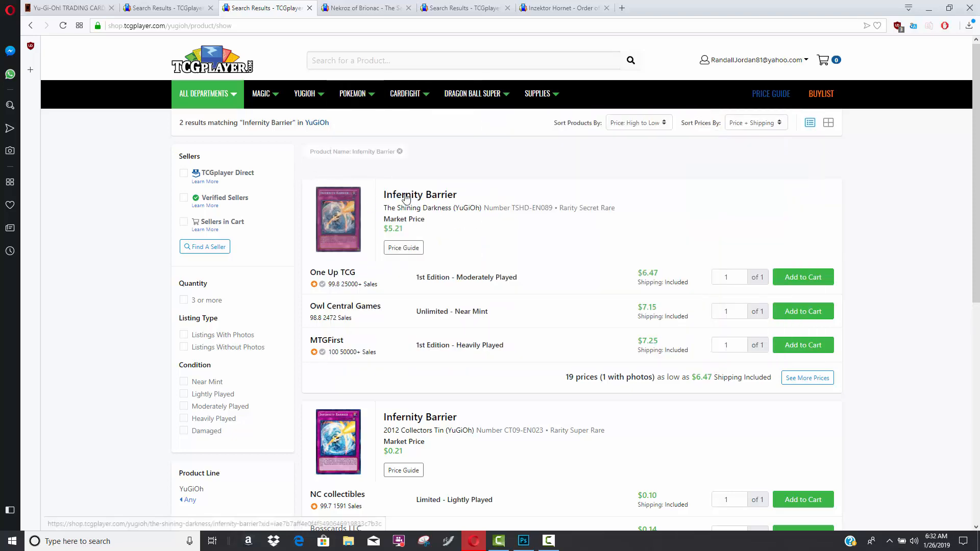
mouse_move(539, 212)
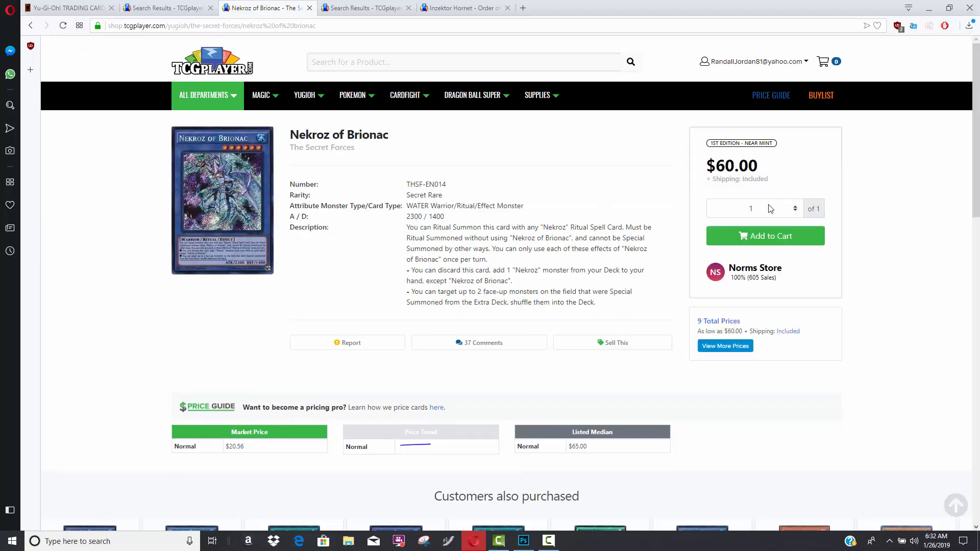
mouse_move(539, 330)
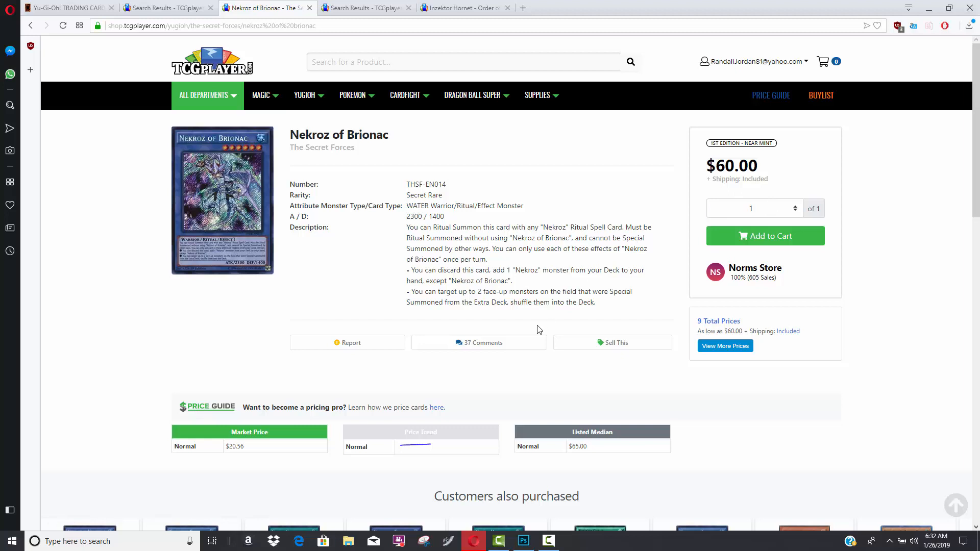
mouse_move(454, 205)
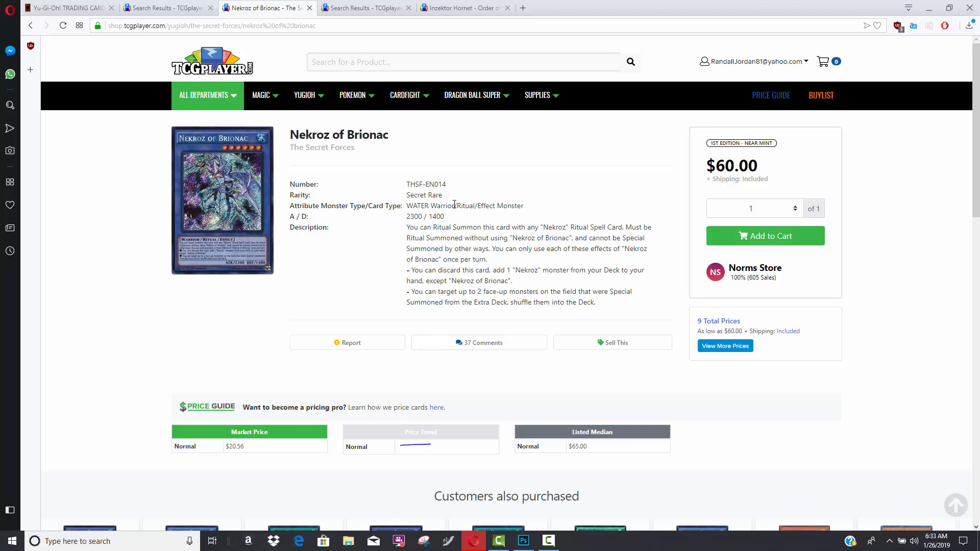
mouse_move(265, 8)
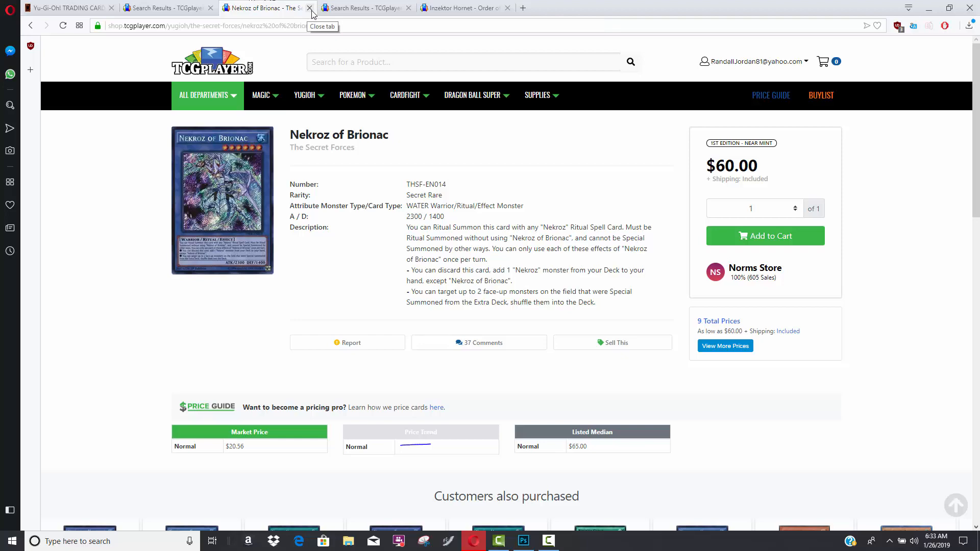
Close the Nekroz of Brionac tab to reveal El Shaddoll Construct listings from $12.00.
click(310, 8)
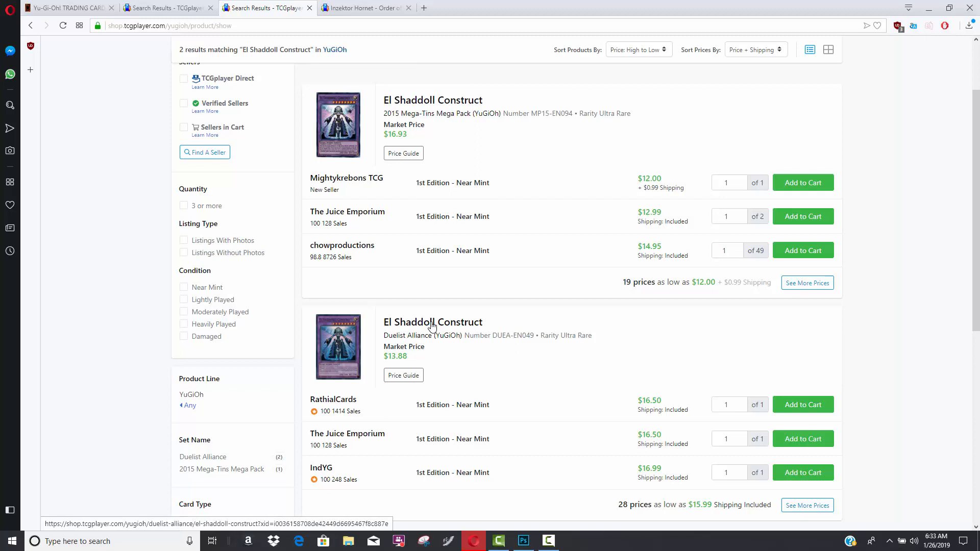
mouse_move(356, 97)
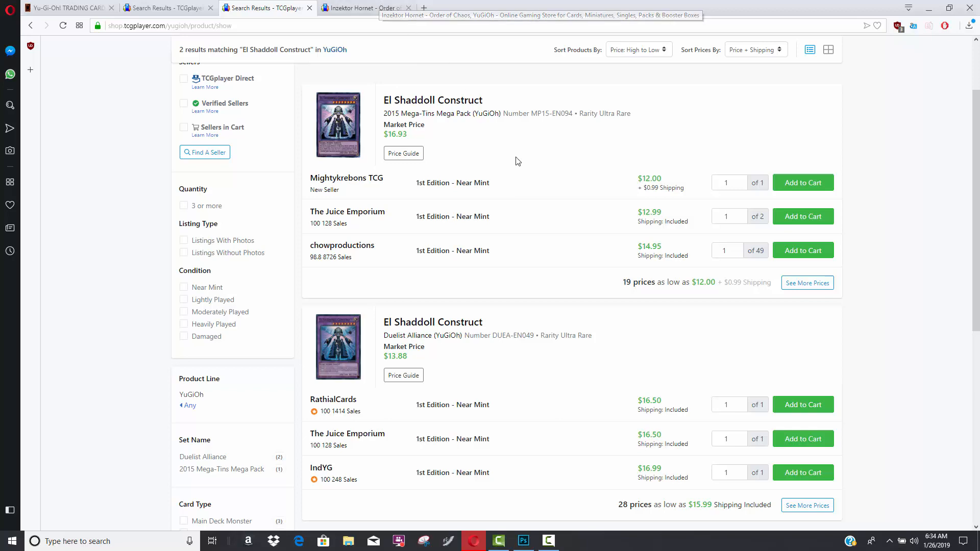
Switch to the Inzektor Hornet tab, listed at $5.80 with a $4.99 market price.
click(363, 8)
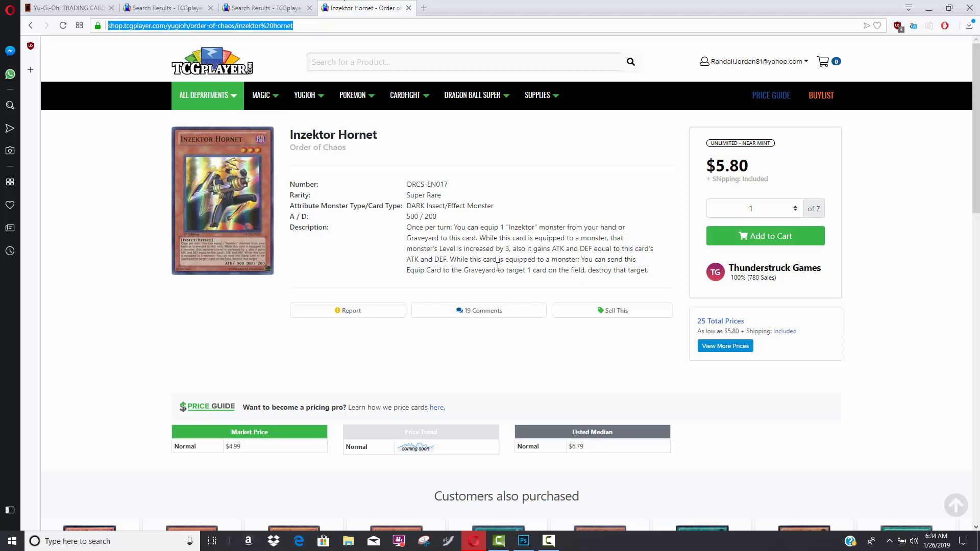
mouse_move(418, 163)
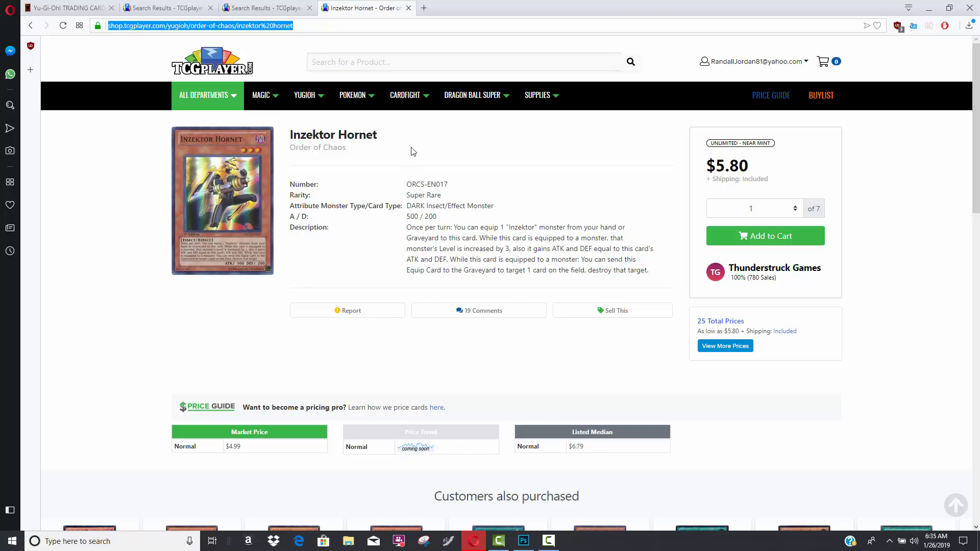
mouse_move(436, 150)
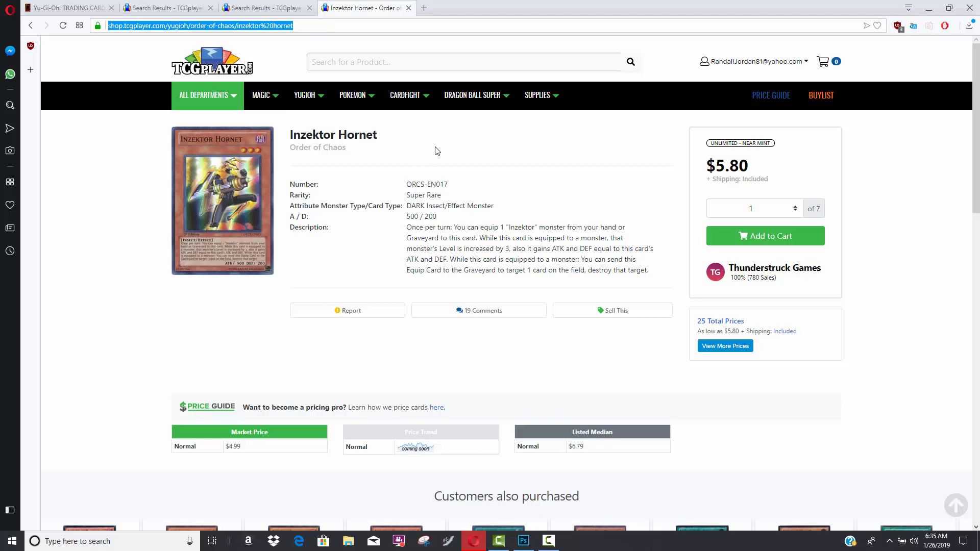